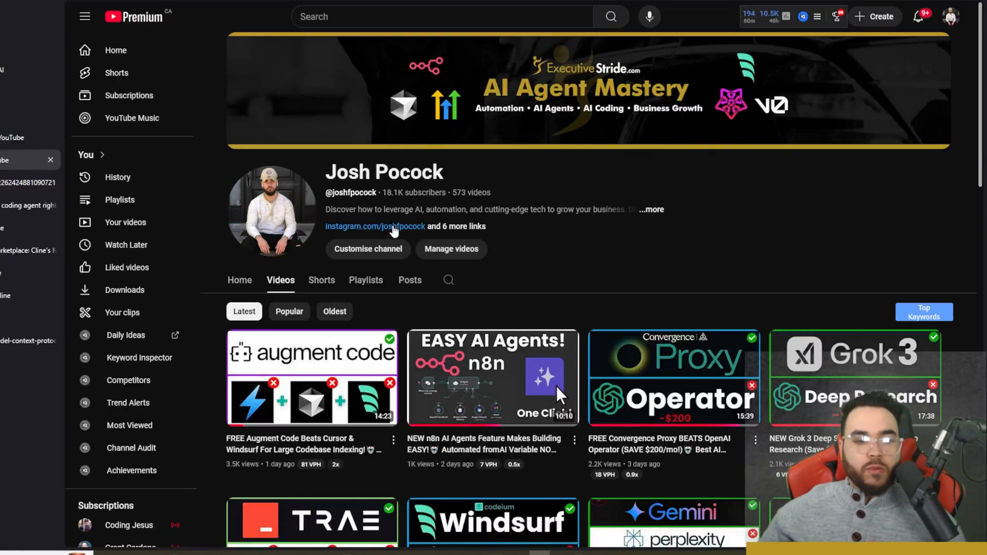
Browse down the channel's Videos tab past earlier uploads.
scroll("down", 3)
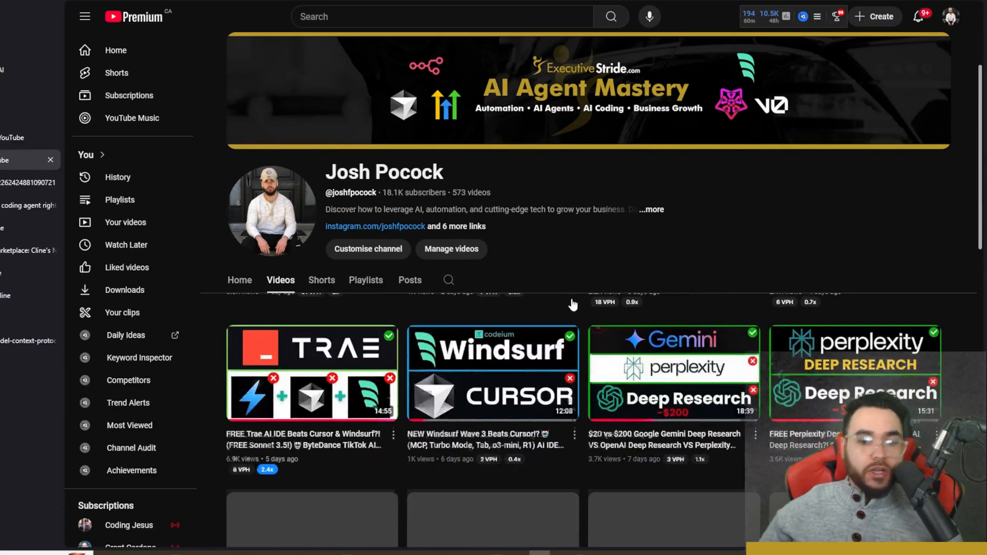
scroll("down", 3)
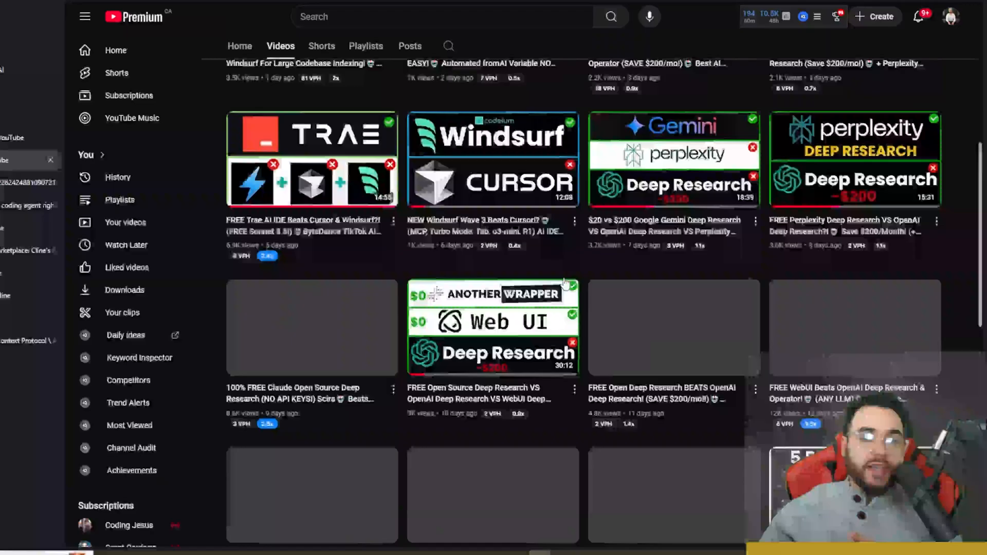
scroll("down", 3)
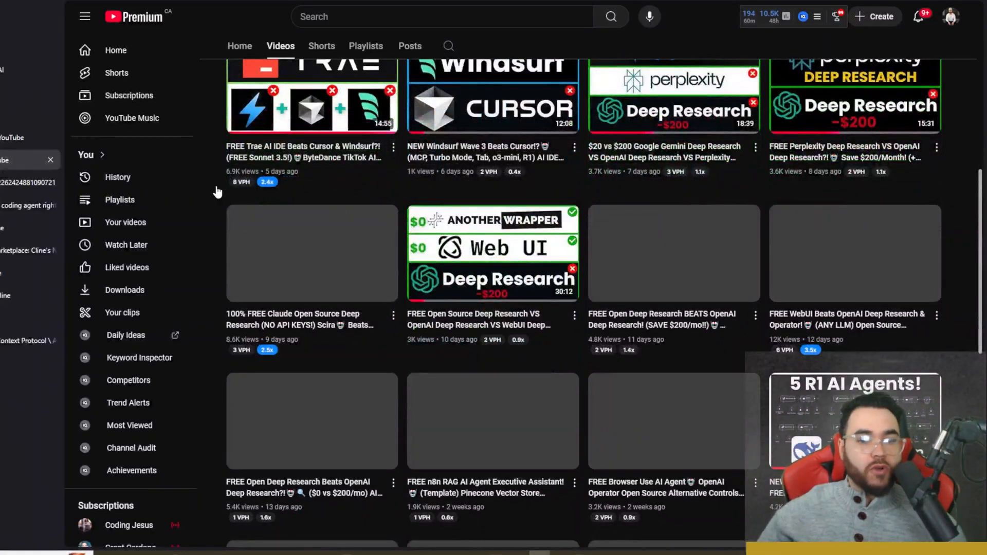
Search YouTube for 'cline josh pocock' and scroll the results to the Cline v3.1 video.
type("cline josh pocock")
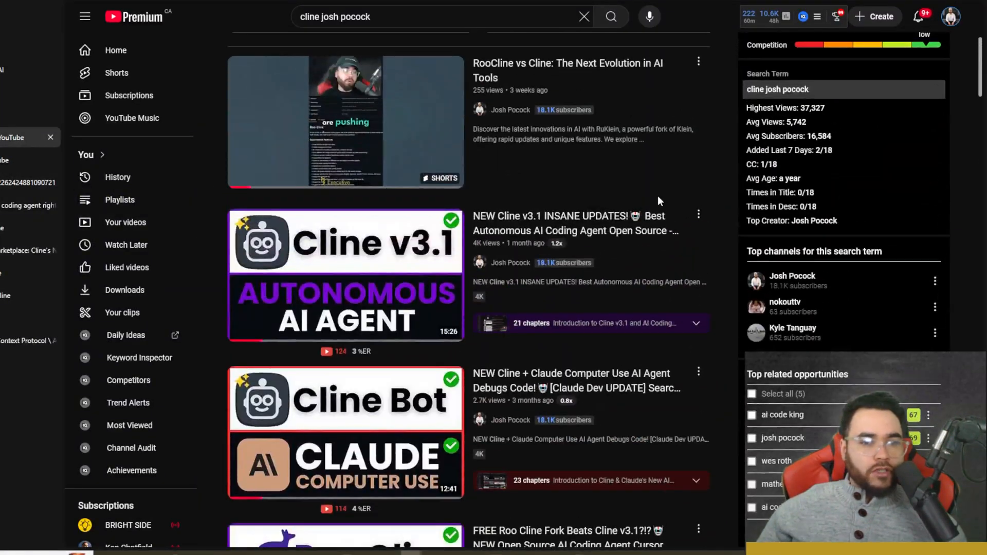
scroll("down", 3)
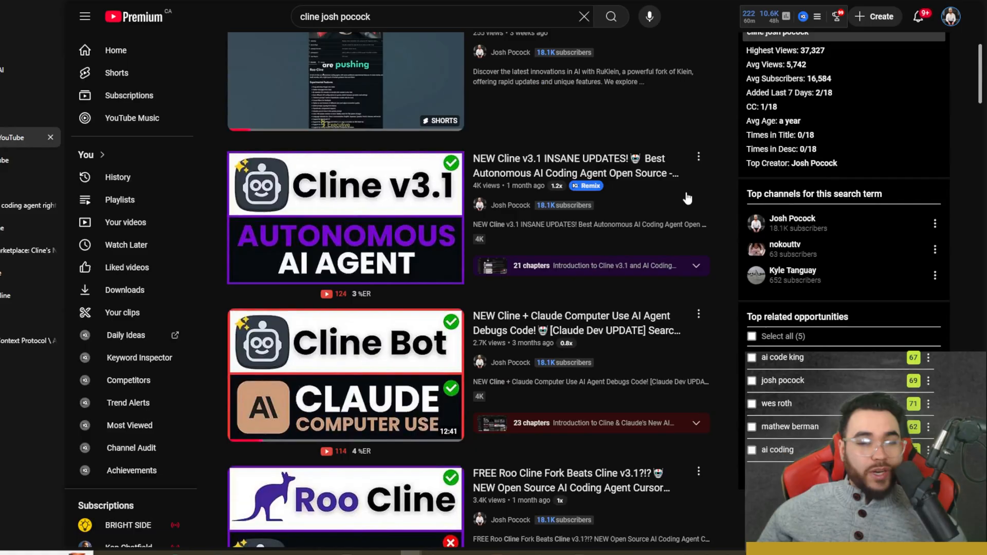
scroll("down", 3)
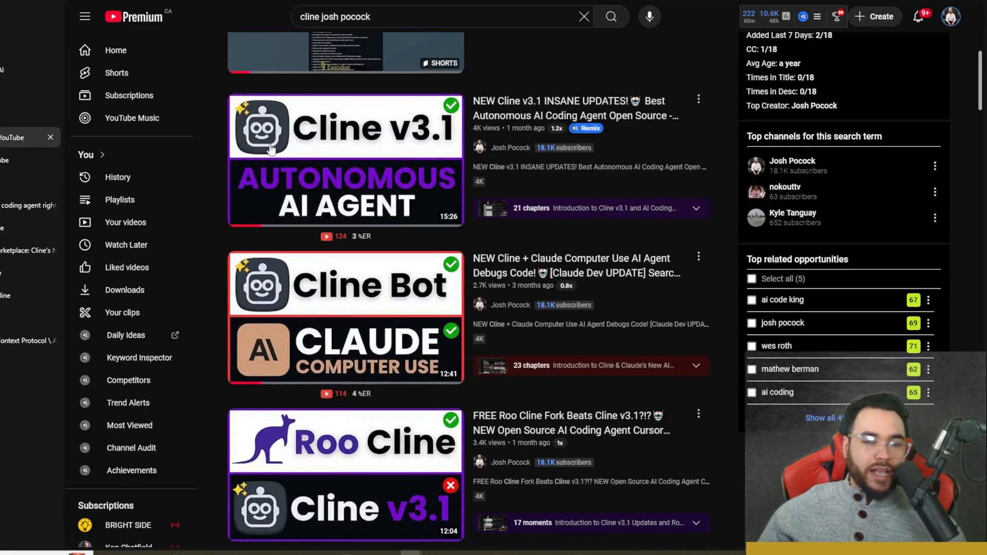
scroll("down", 3)
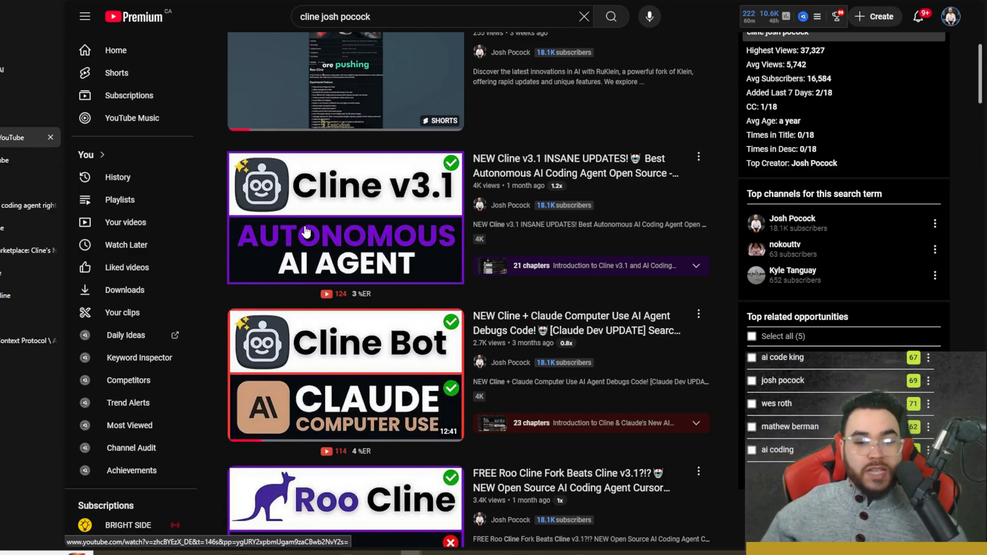
mouse_move(307, 231)
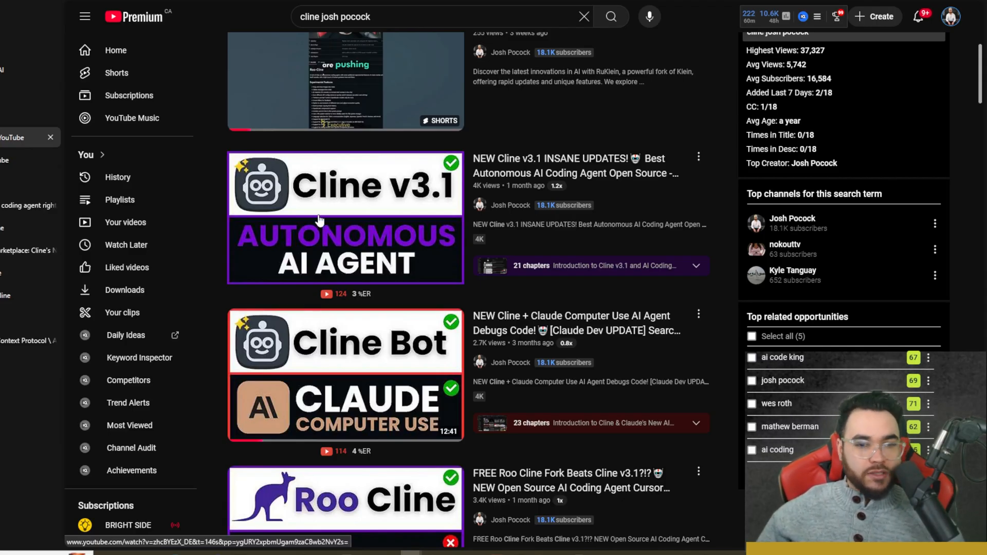
mouse_move(422, 252)
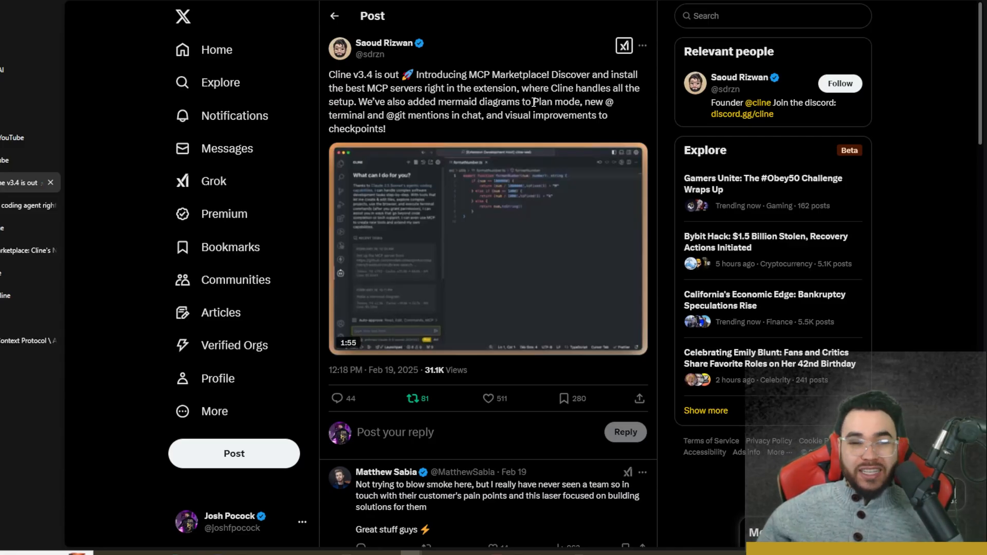
From the Cline v3.4 post on X, reach the cline GitHub repository and scroll its README toward Releases.
left_click(460, 249)
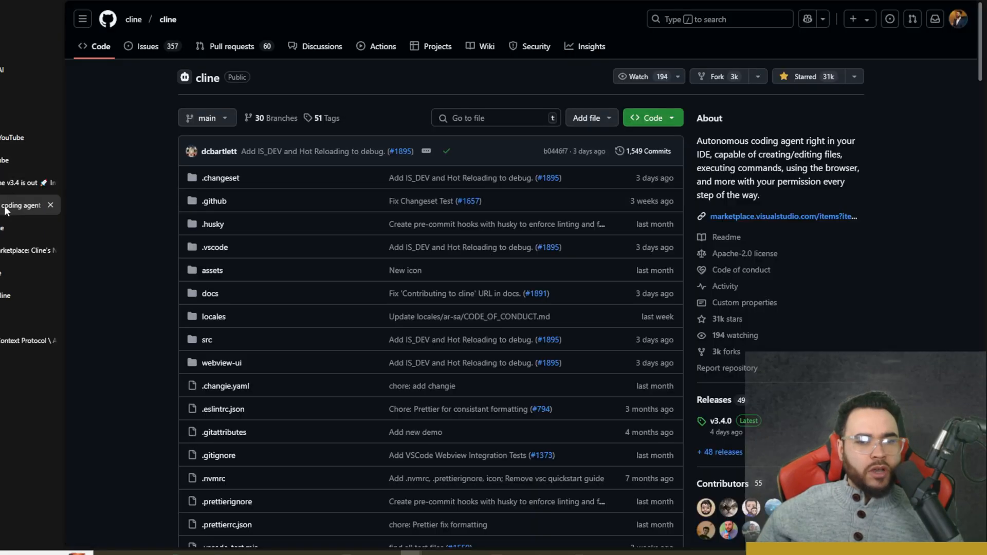
scroll("down", 3)
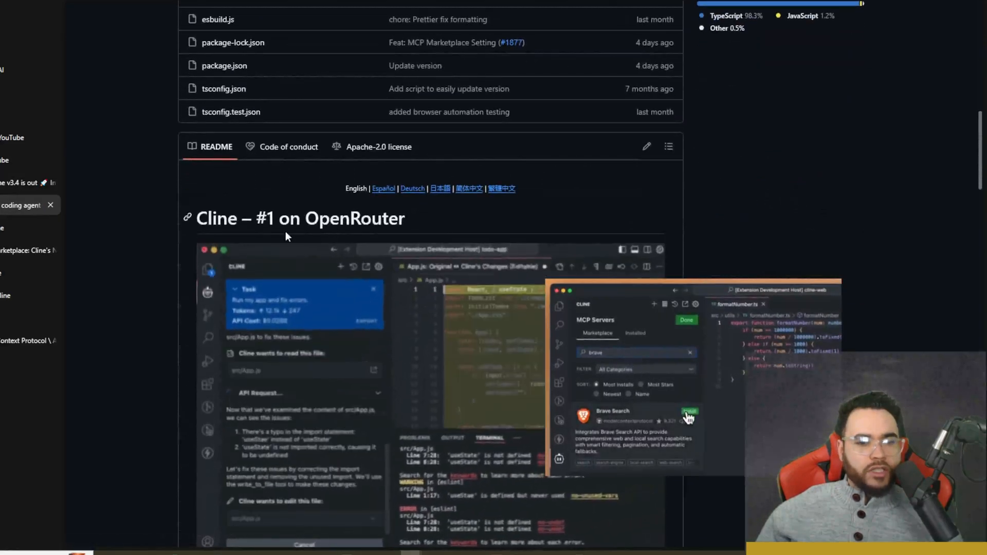
scroll("down", 3)
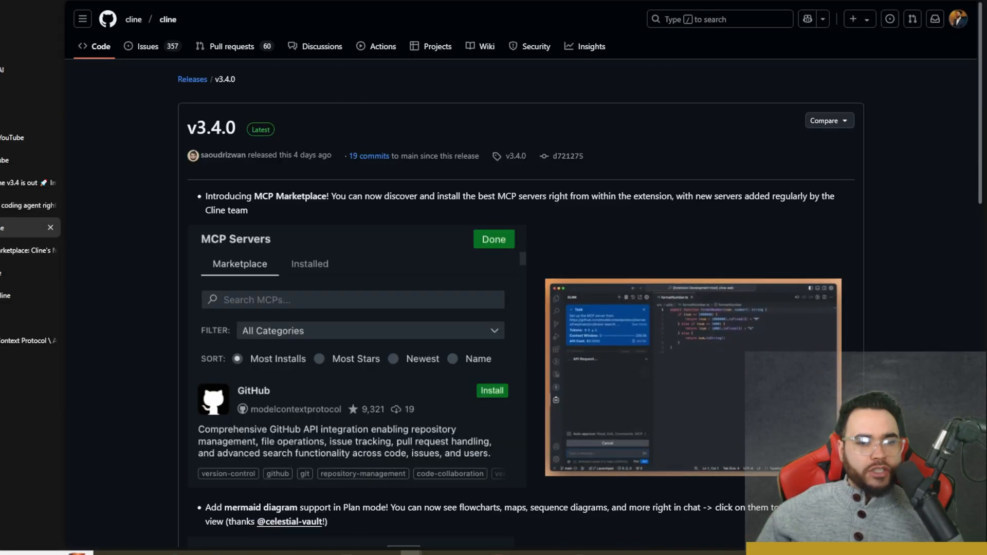
Read the v3.4.0 notes on the MCP Marketplace and mermaid diagrams, highlighting 'servers'.
scroll("down", 3)
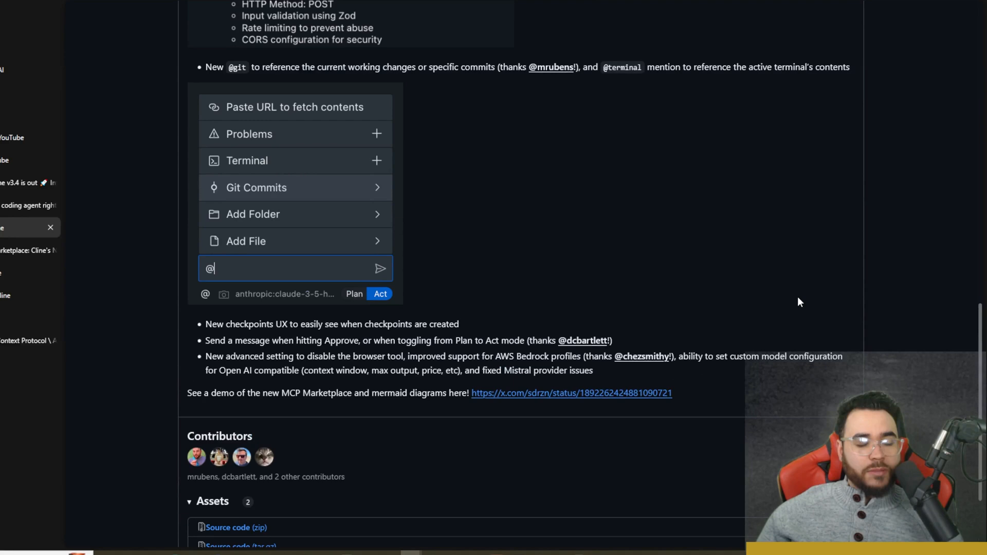
mouse_move(391, 324)
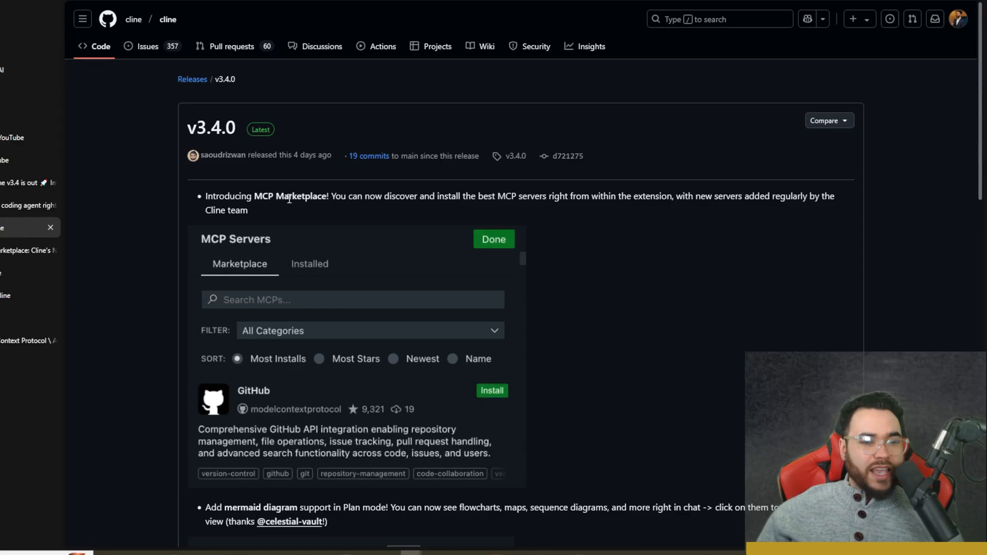
scroll("down", 3)
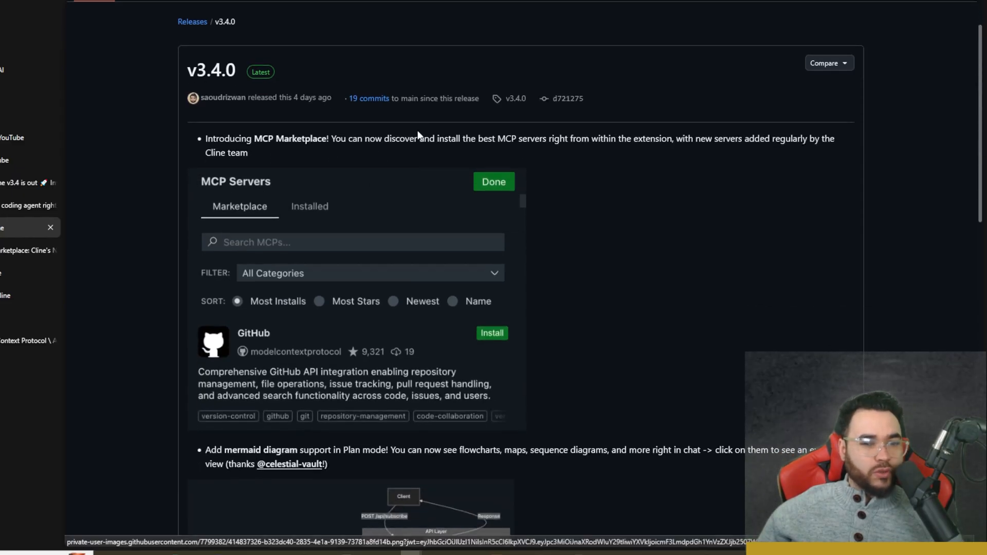
mouse_move(440, 150)
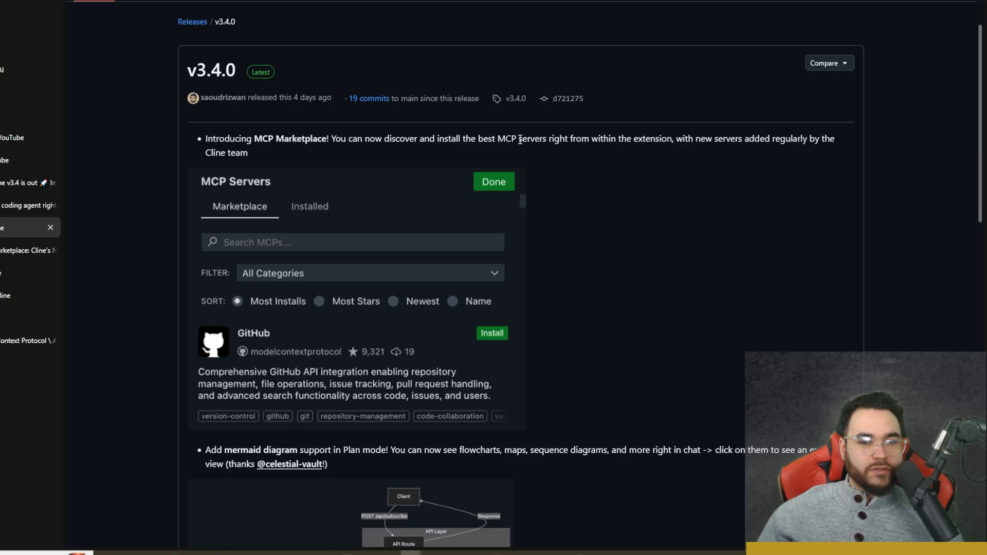
double_click(532, 139)
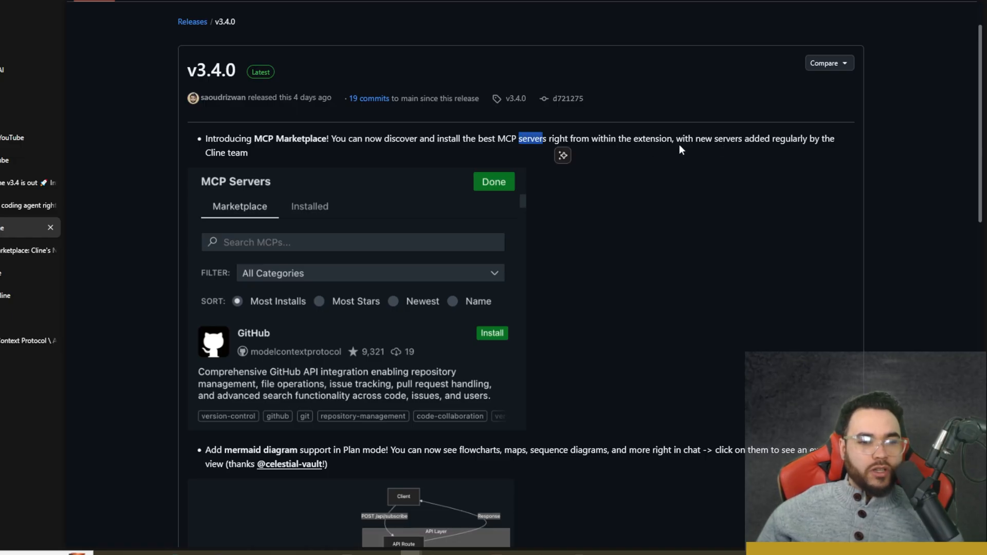
scroll("down", 3)
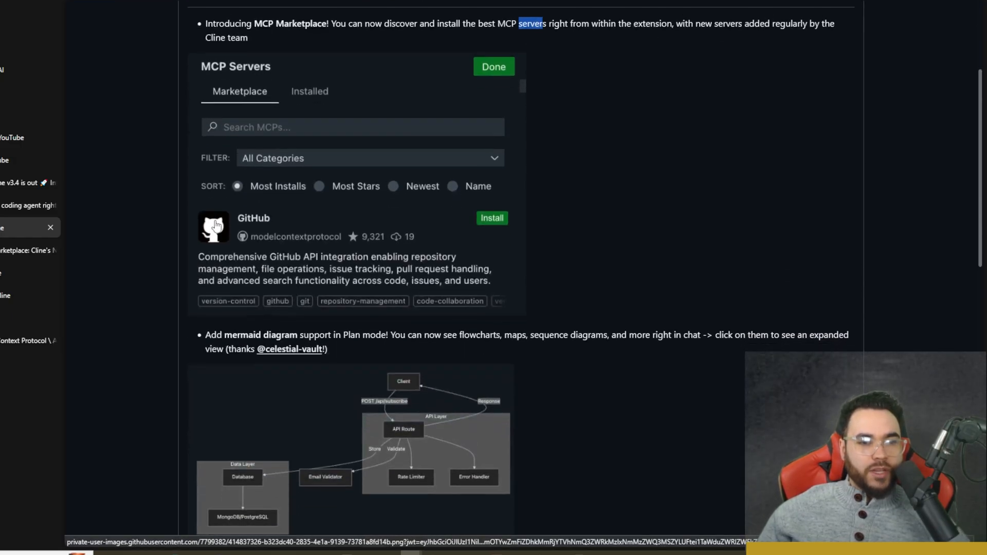
scroll("down", 3)
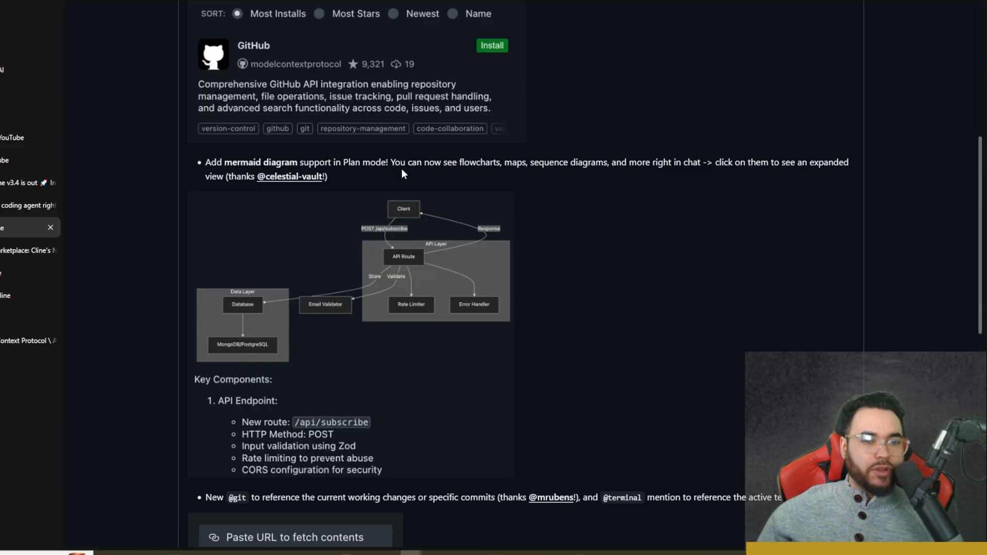
mouse_move(545, 176)
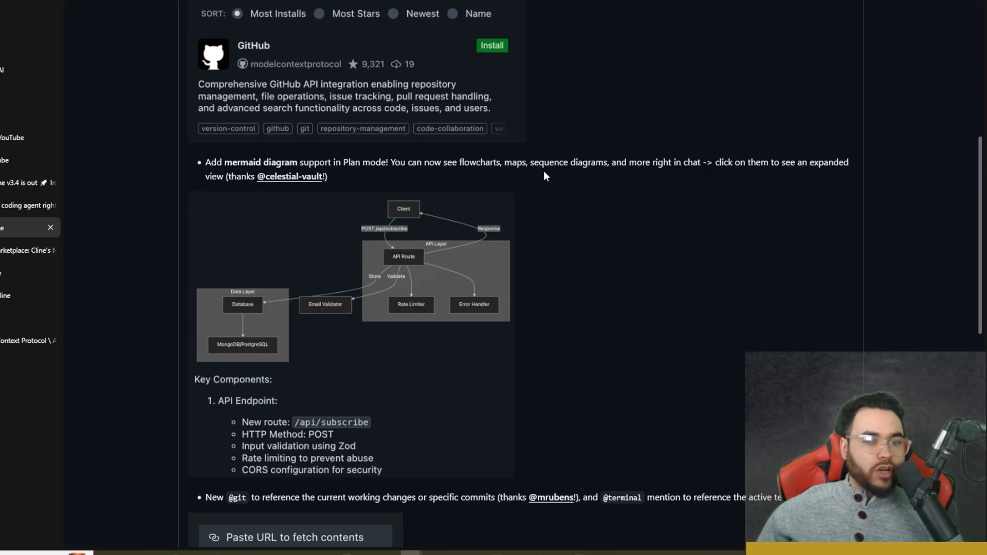
mouse_move(680, 176)
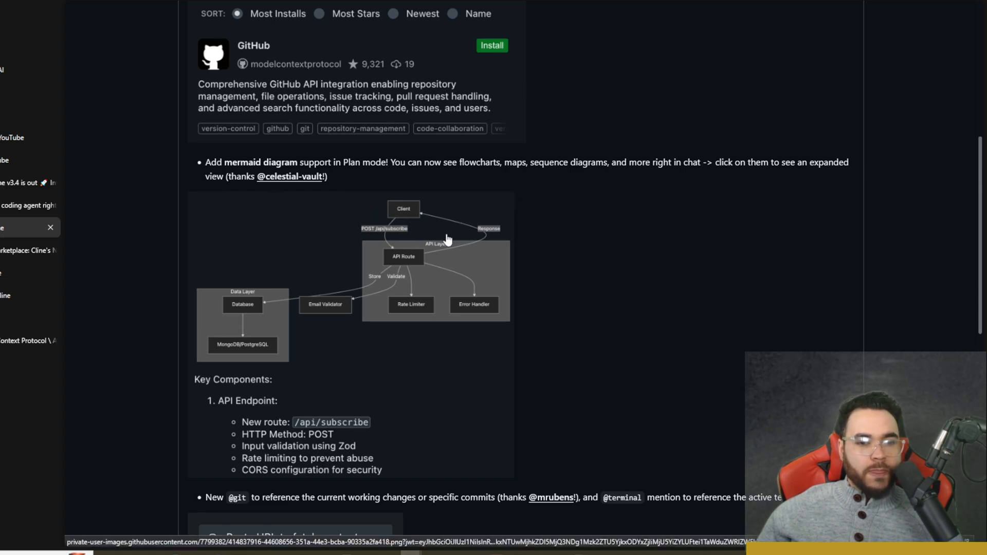
scroll("down", 3)
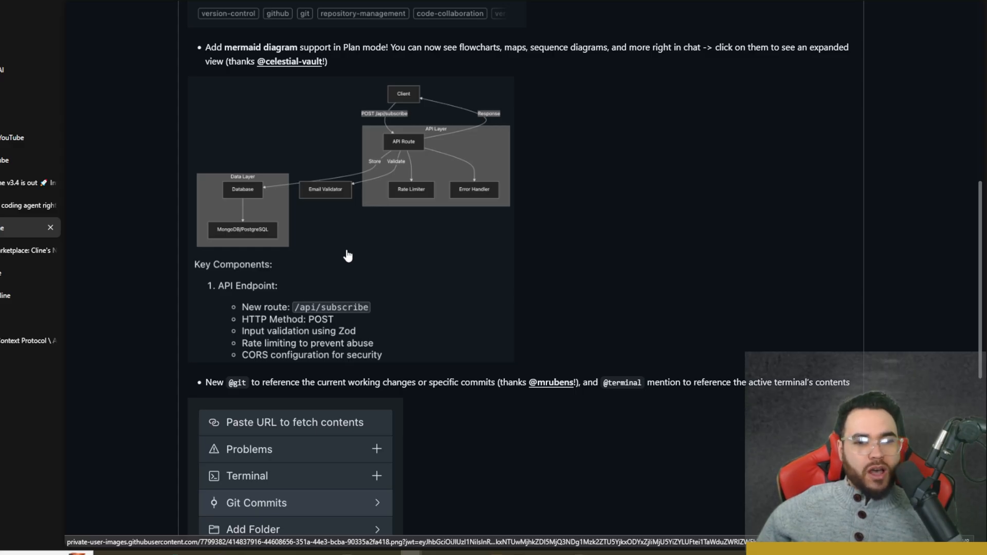
mouse_move(332, 221)
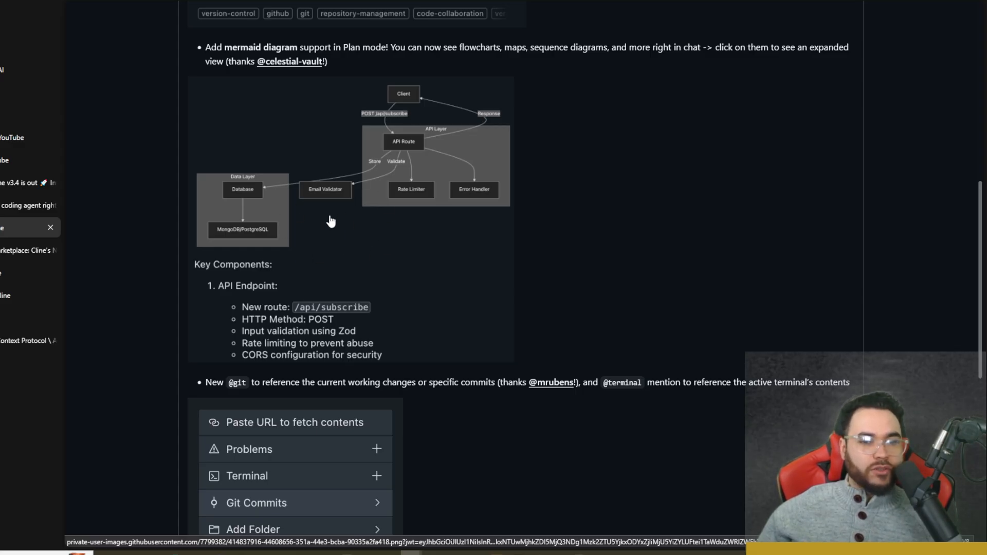
mouse_move(492, 220)
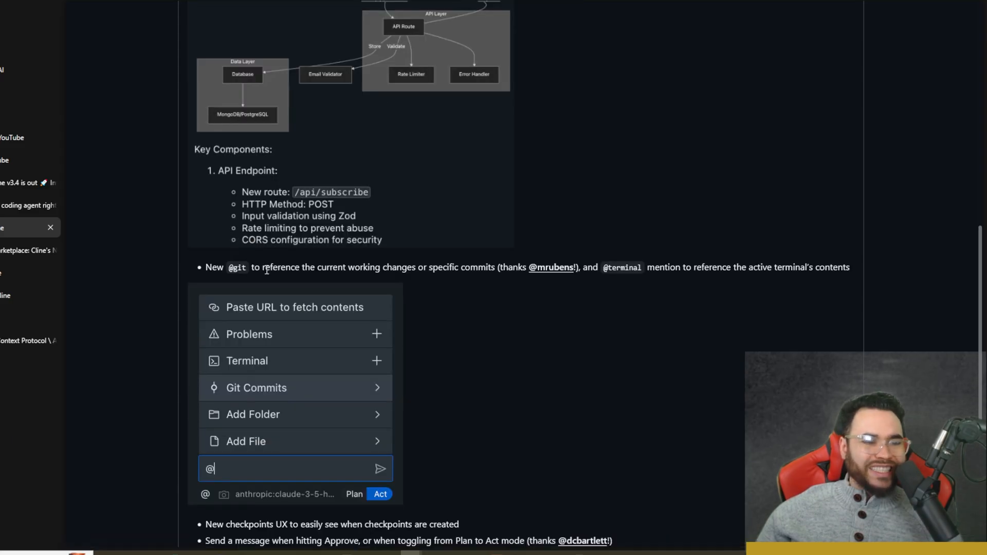
mouse_move(462, 281)
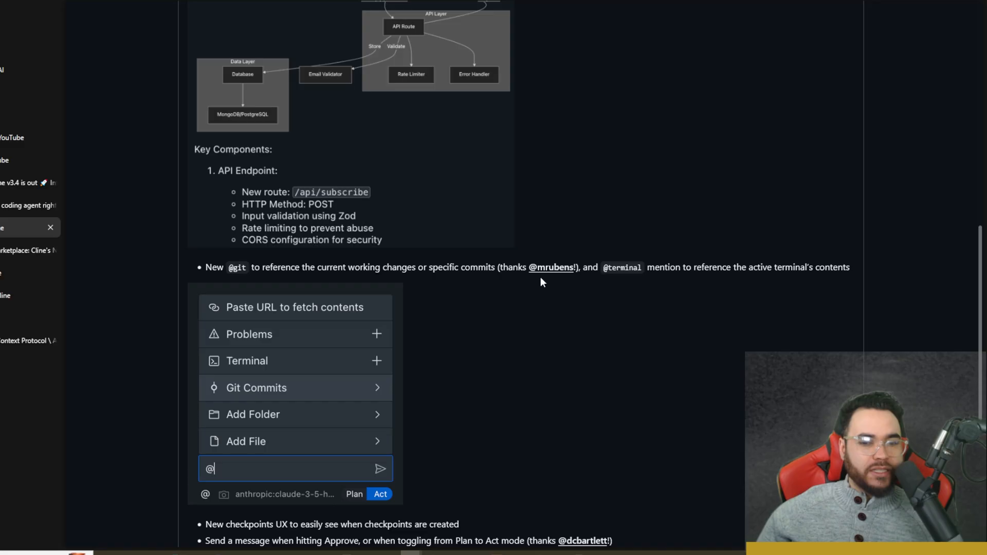
mouse_move(713, 287)
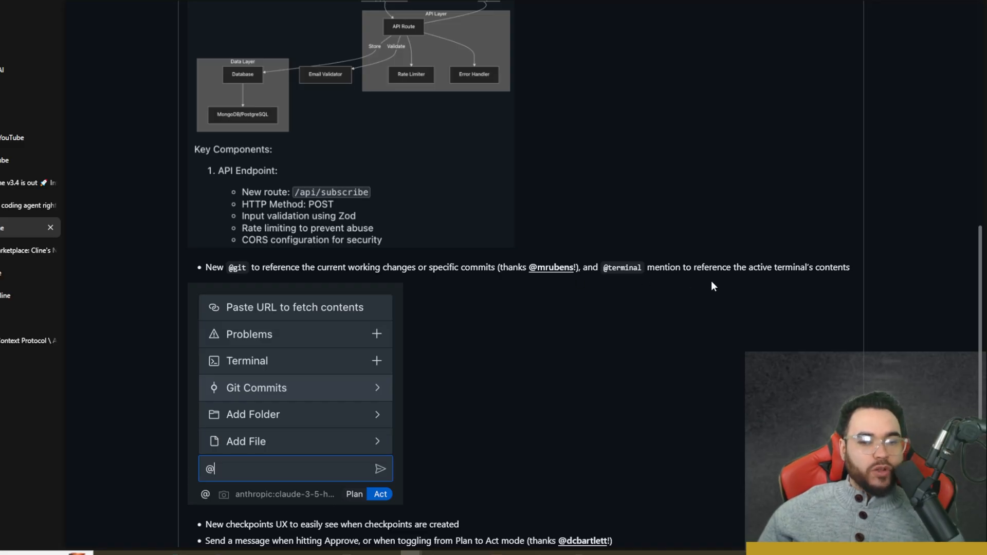
scroll("down", 3)
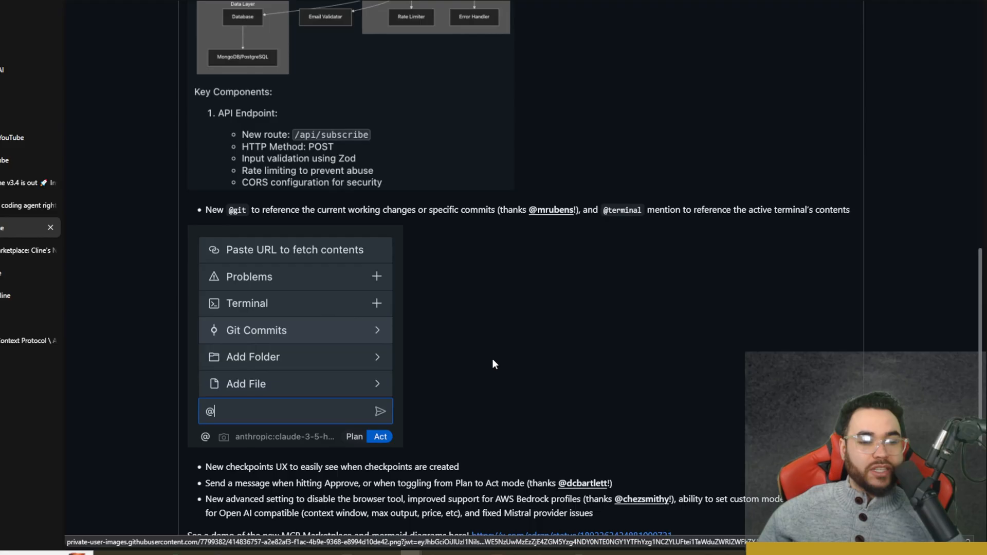
scroll("down", 3)
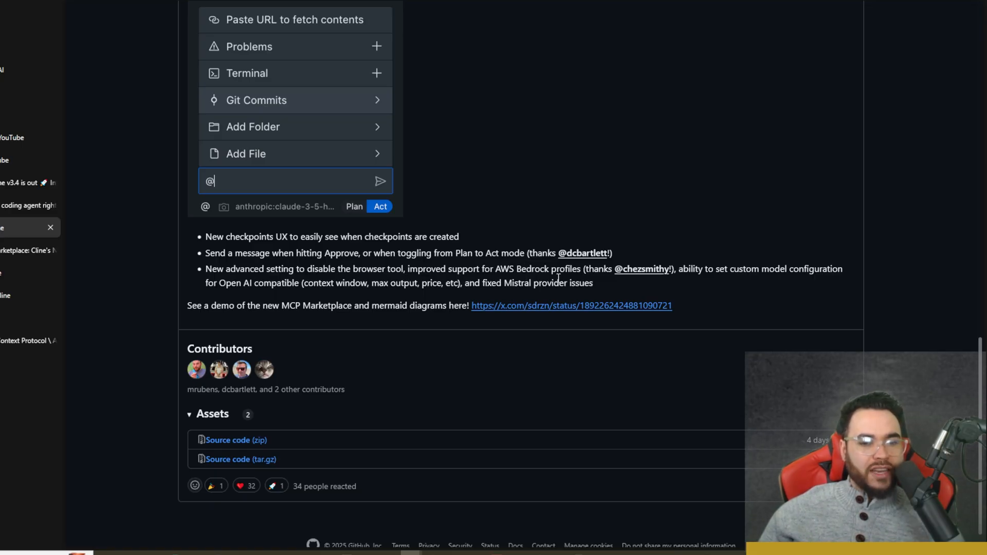
mouse_move(746, 279)
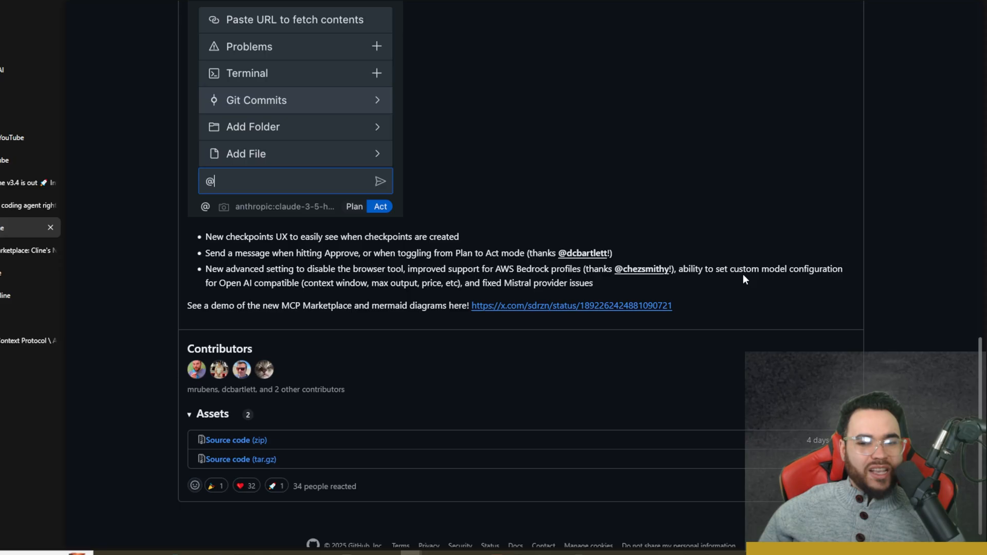
mouse_move(213, 298)
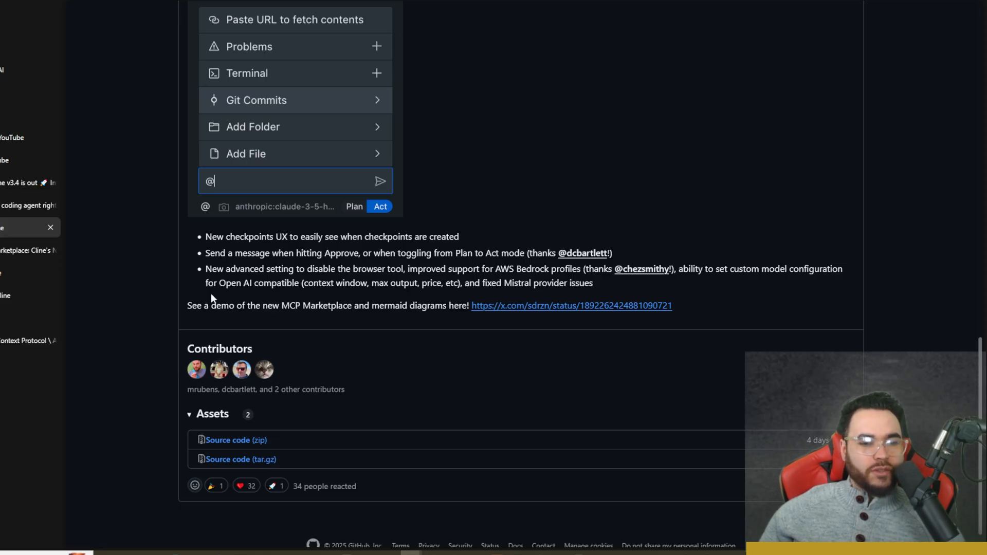
mouse_move(364, 282)
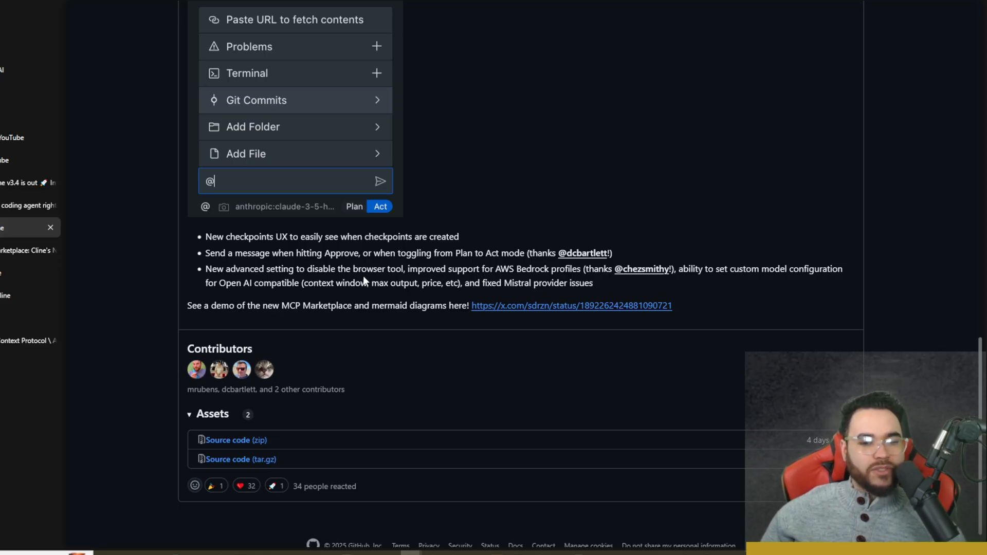
mouse_move(483, 294)
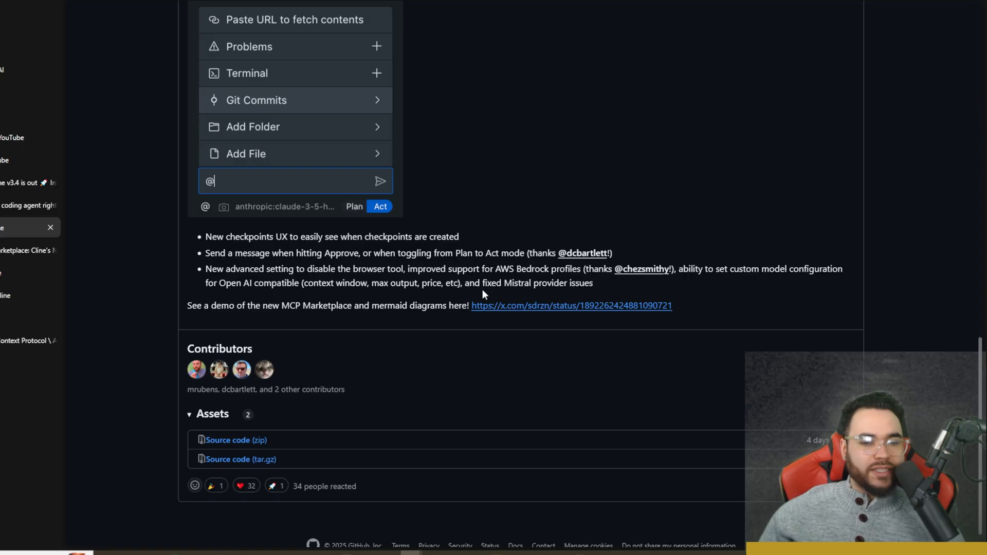
mouse_move(561, 296)
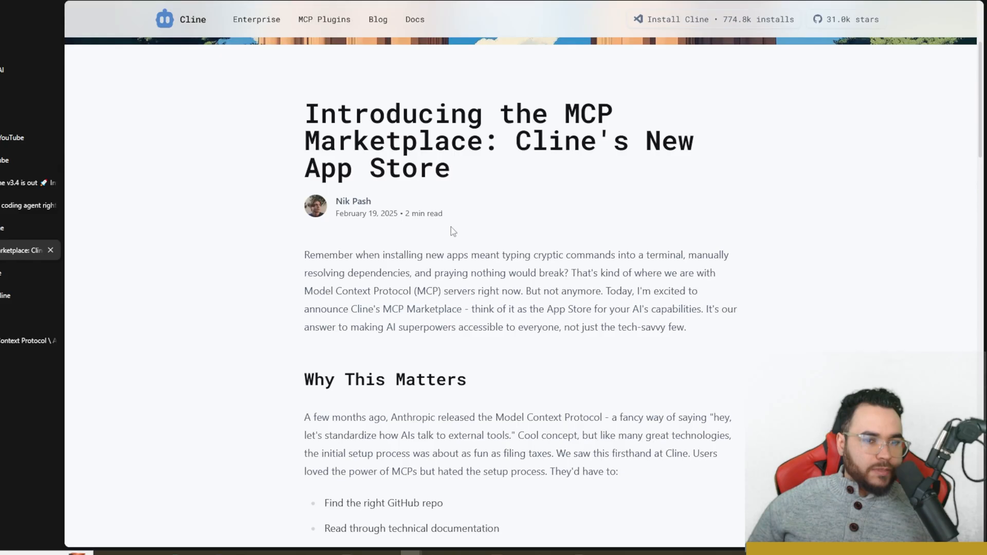
Open the 'Introducing the MCP Marketplace' post and highlight part of the cross-your-fingers bullet.
scroll("down", 3)
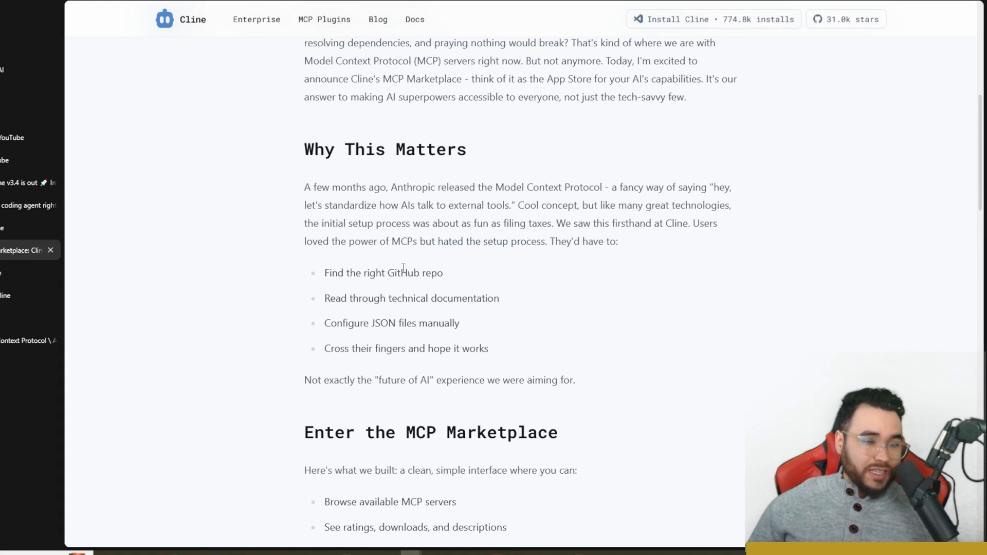
double_click(352, 272)
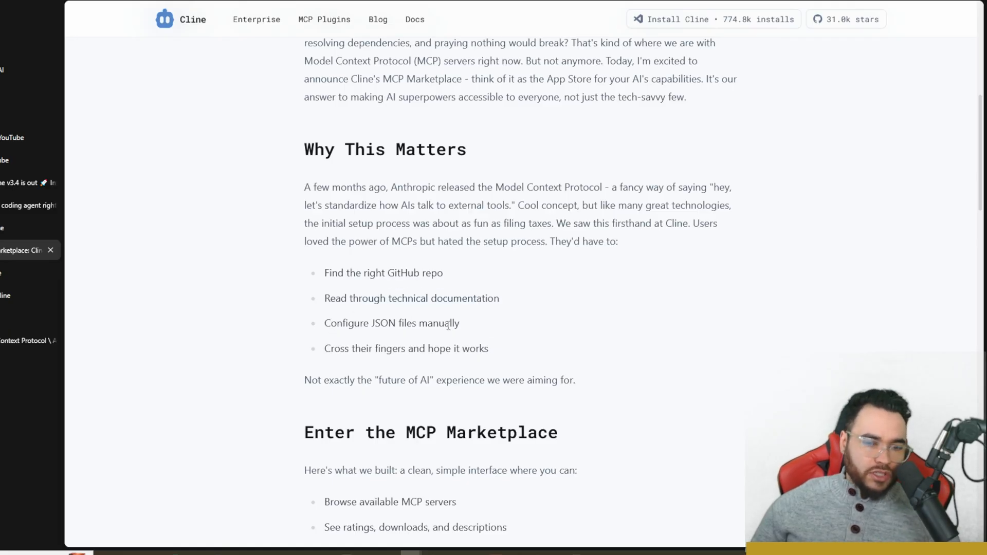
left_click_drag(366, 349, 442, 349)
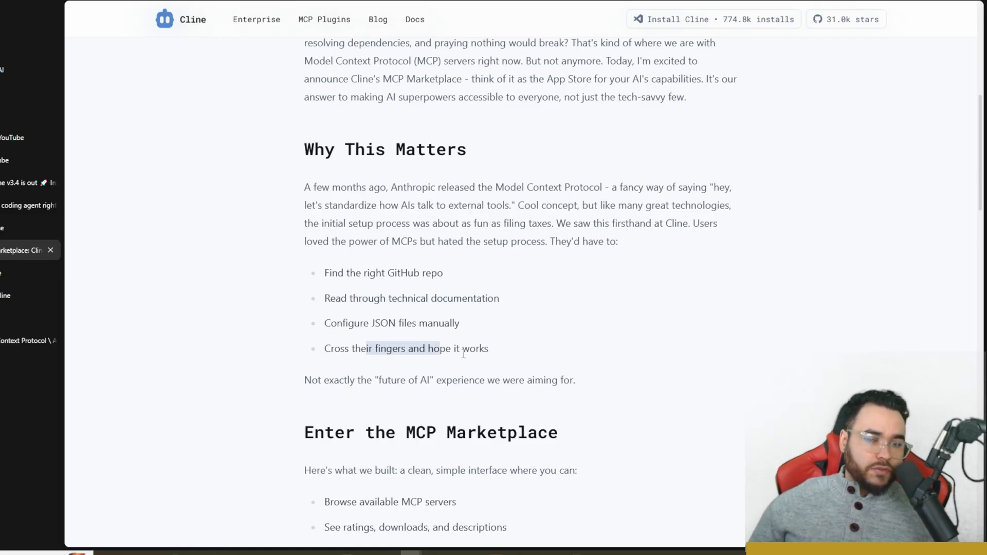
Read down the post to its How It Works steps.
scroll("down", 3)
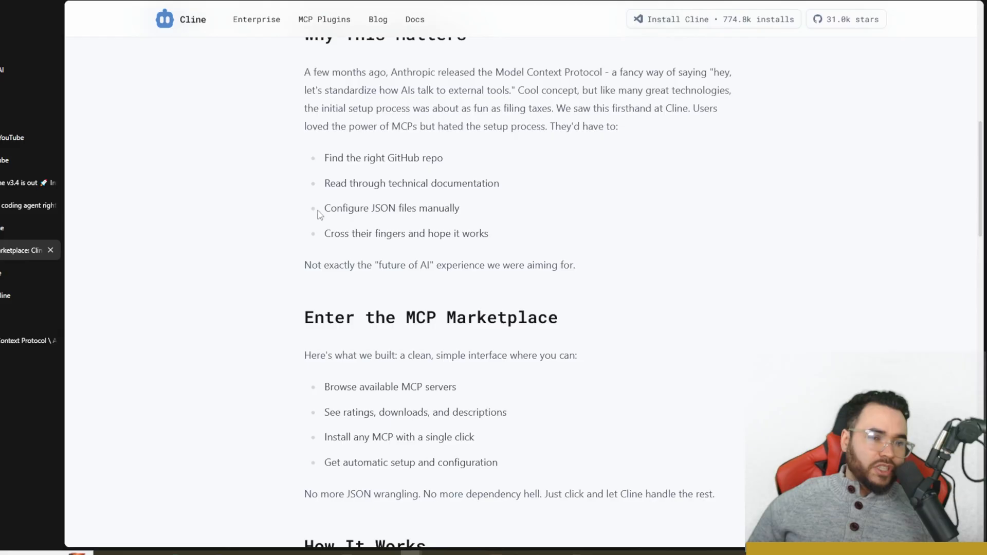
mouse_move(434, 260)
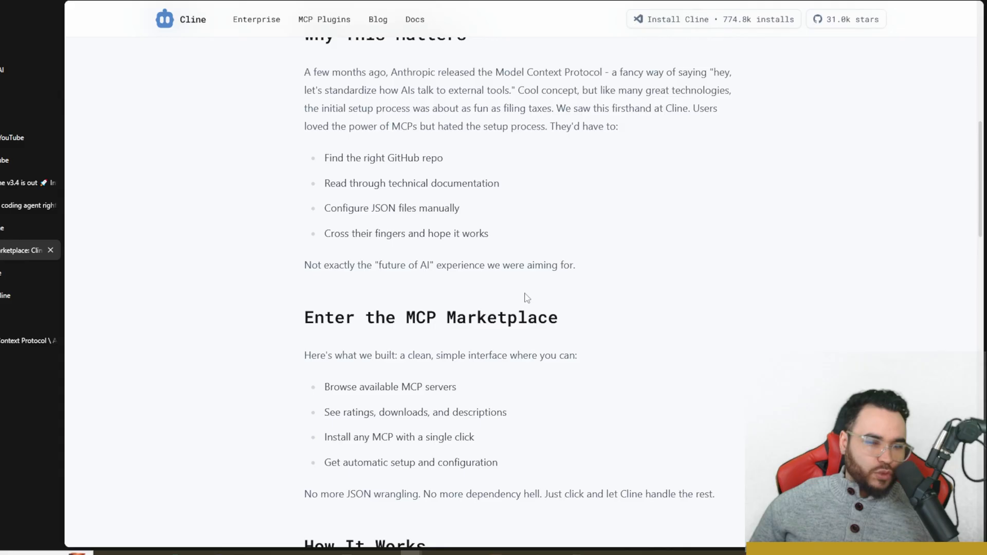
scroll("down", 3)
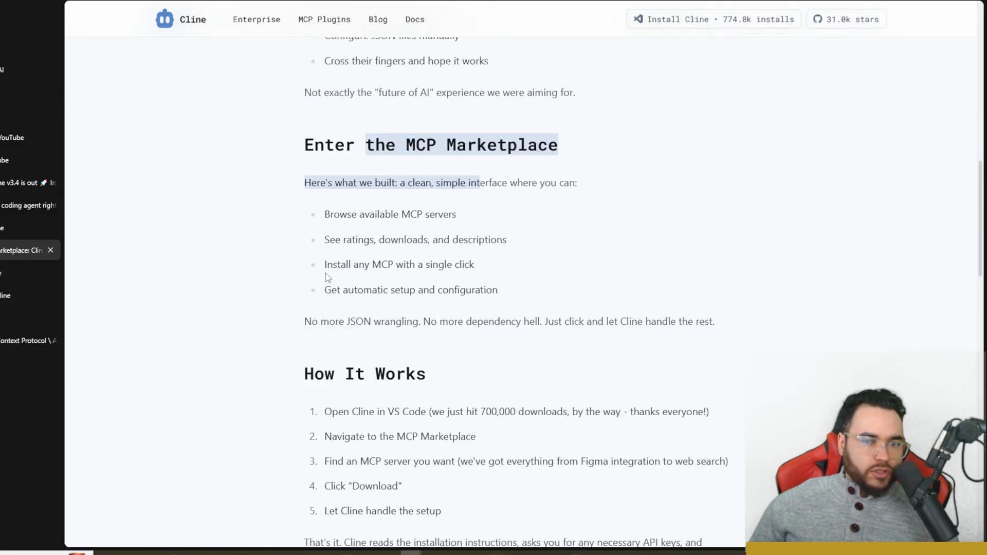
scroll("down", 3)
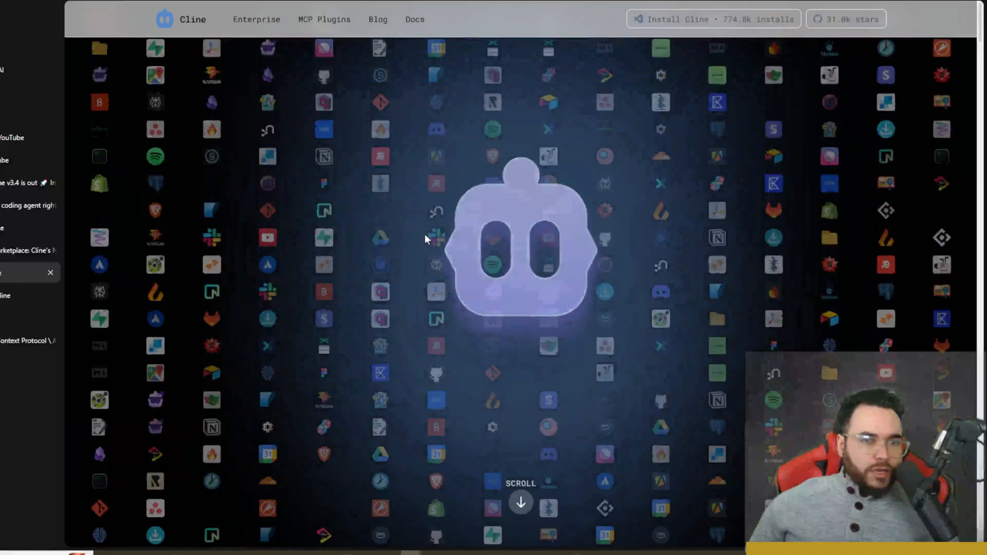
Scroll the MCP Plugins page past the header and filter it to the Knowledge-memory category.
scroll("down", 3)
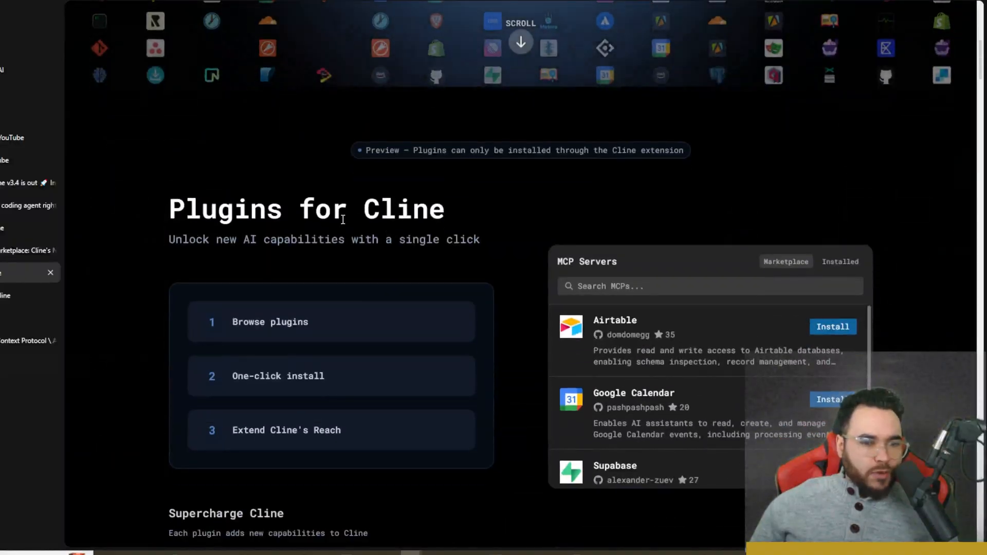
scroll("down", 3)
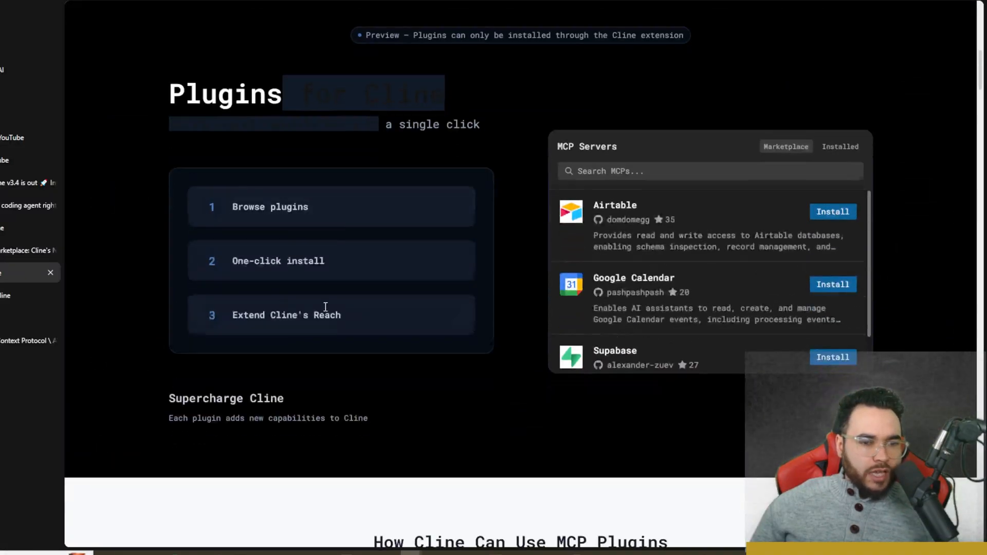
scroll("down", 3)
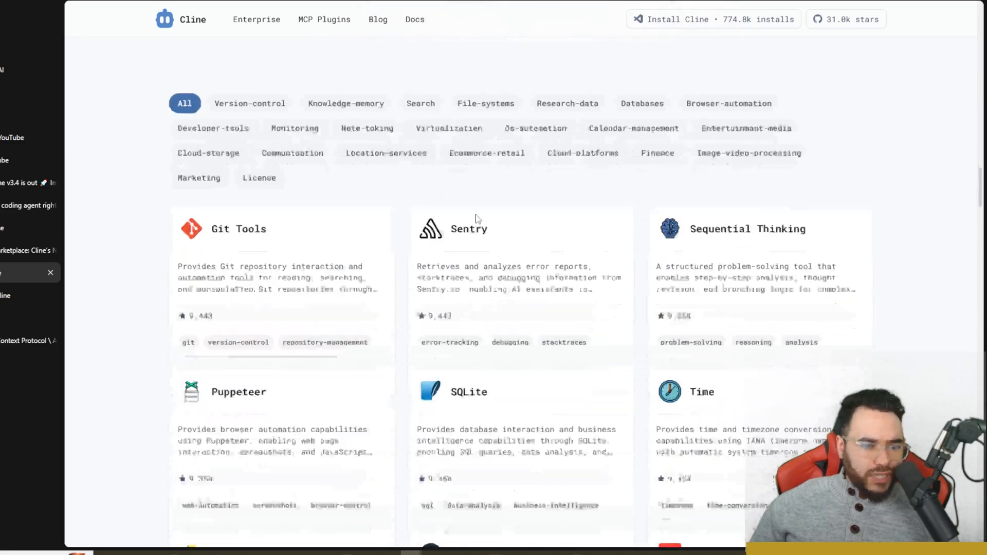
left_click(346, 103)
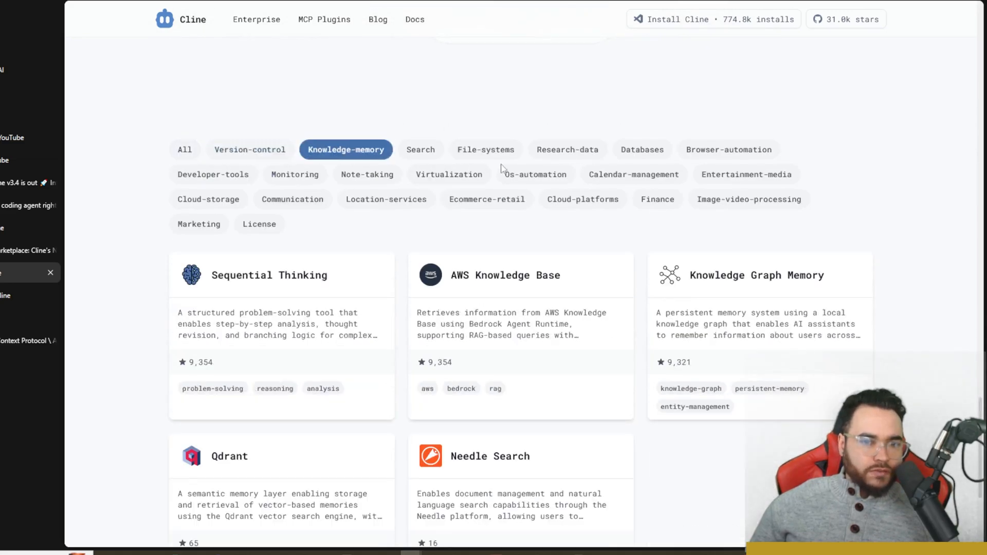
left_click(535, 175)
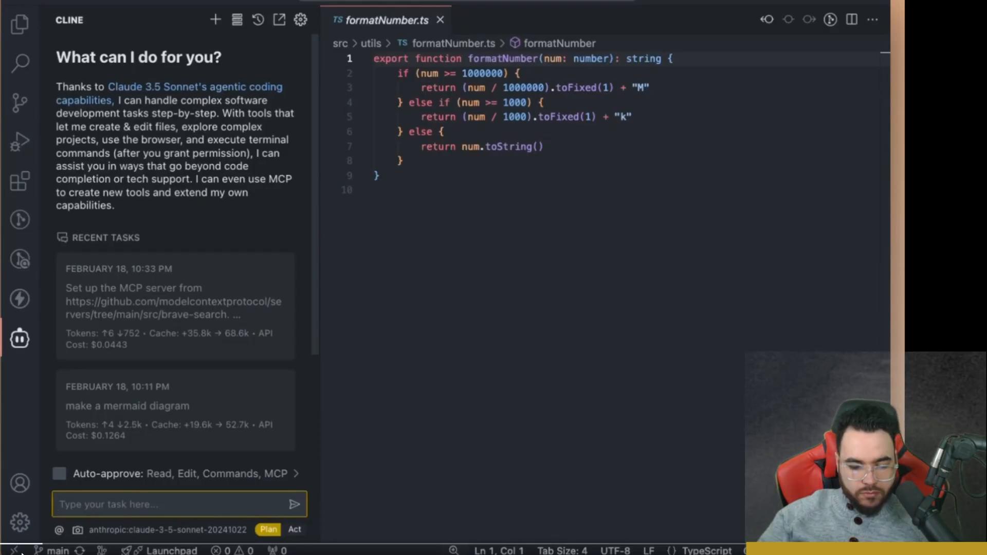
mouse_move(237, 20)
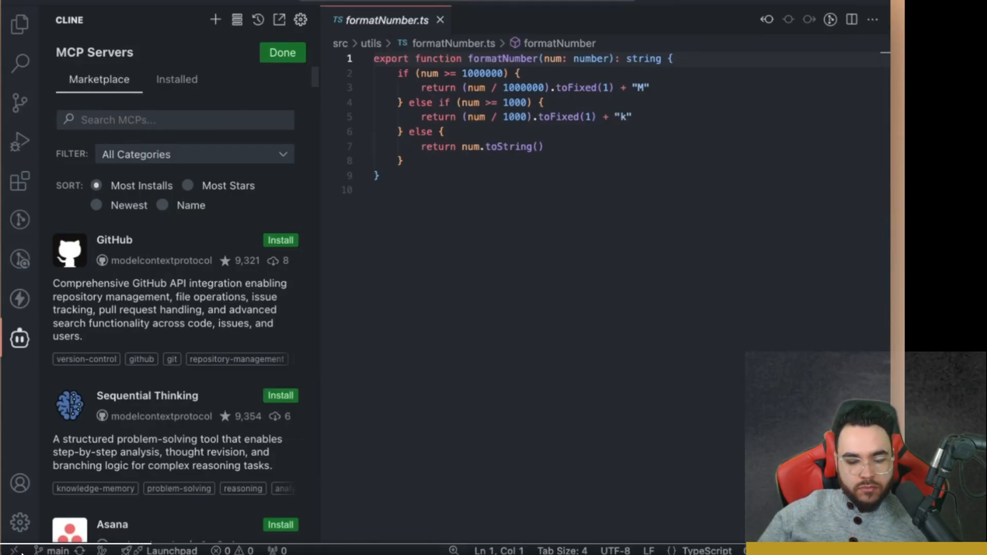
Search the Cline marketplace for 'brave' and install the Brave Search MCP server.
type("brave")
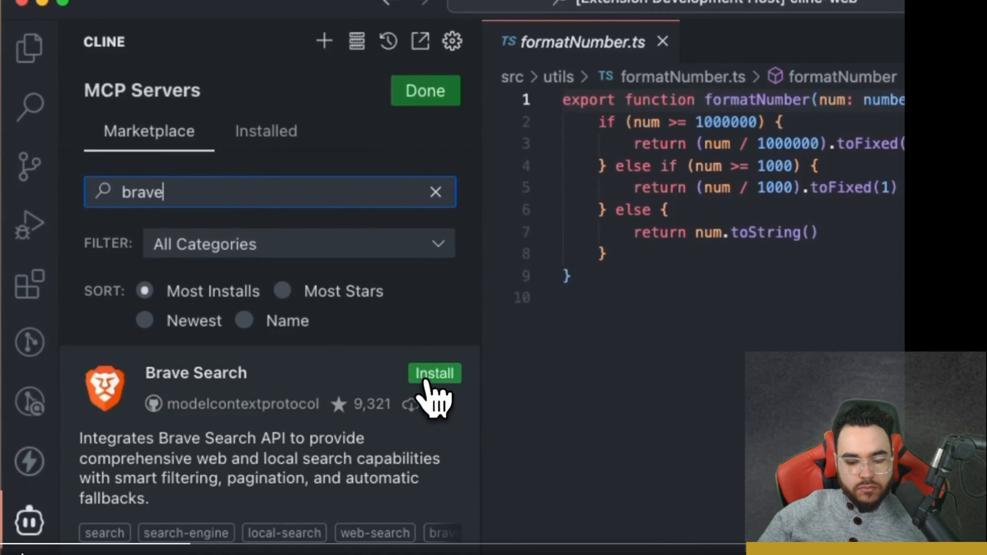
left_click(425, 90)
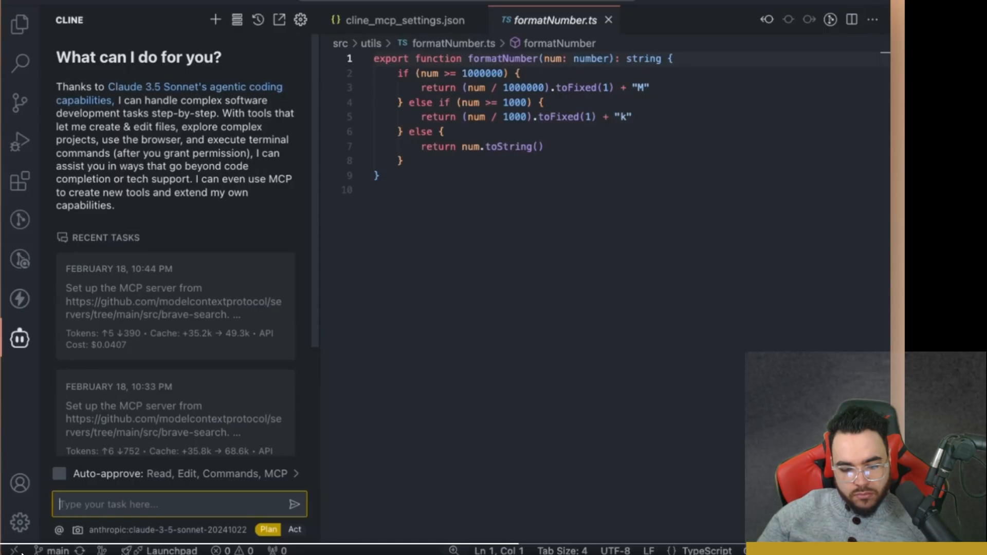
Ask Cline in Plan mode for a backend that accepts user emails, yielding a mermaid diagram.
type("come up with a design")
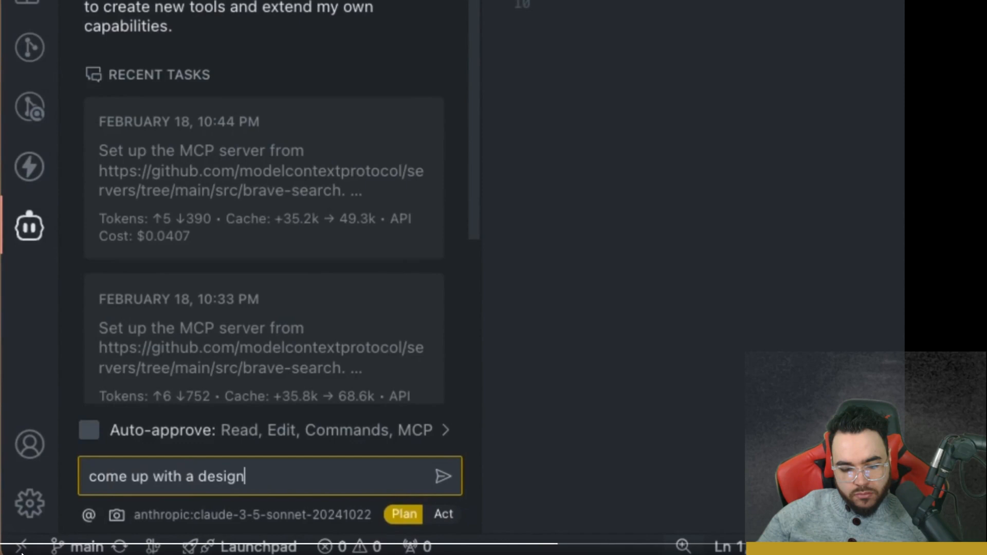
type("for a backend that")
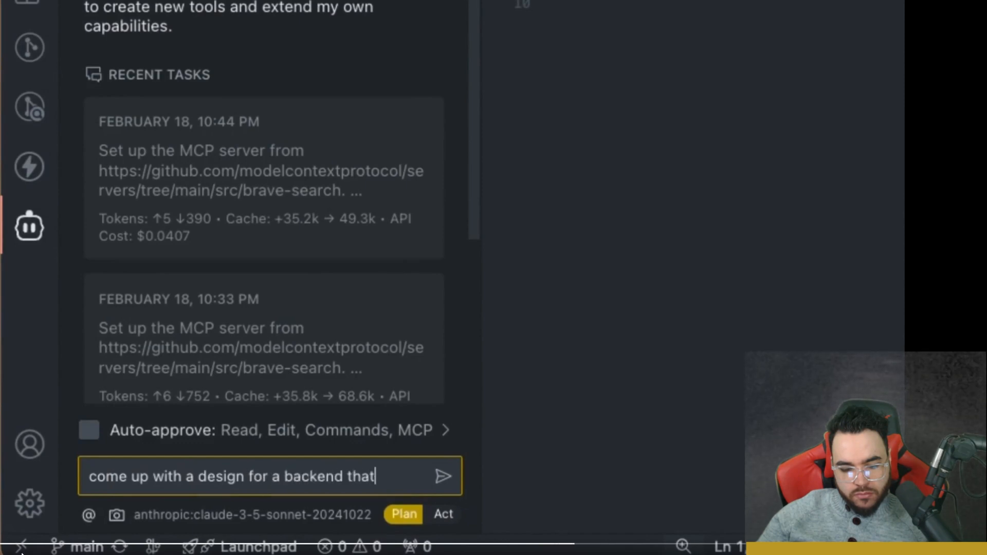
type("accepts user email")
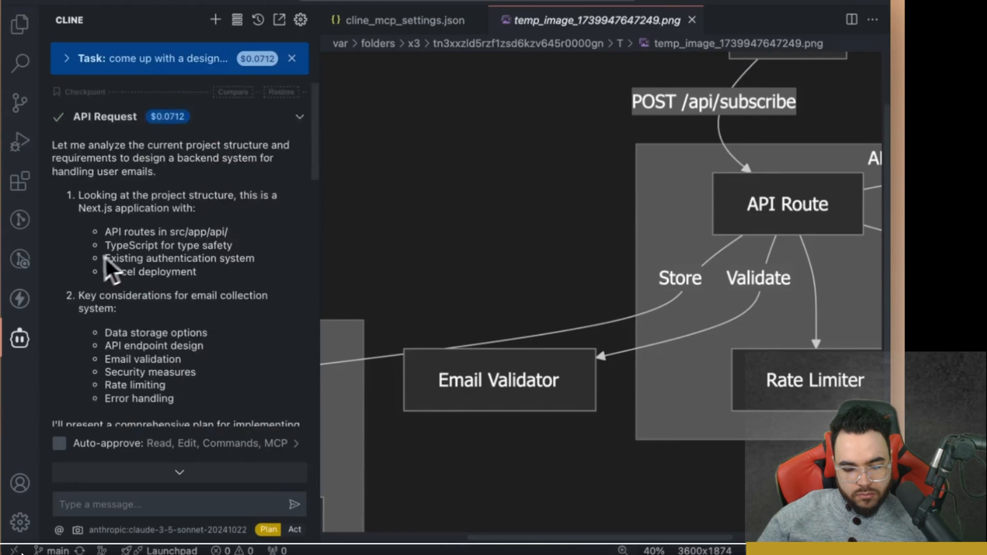
type("@termina")
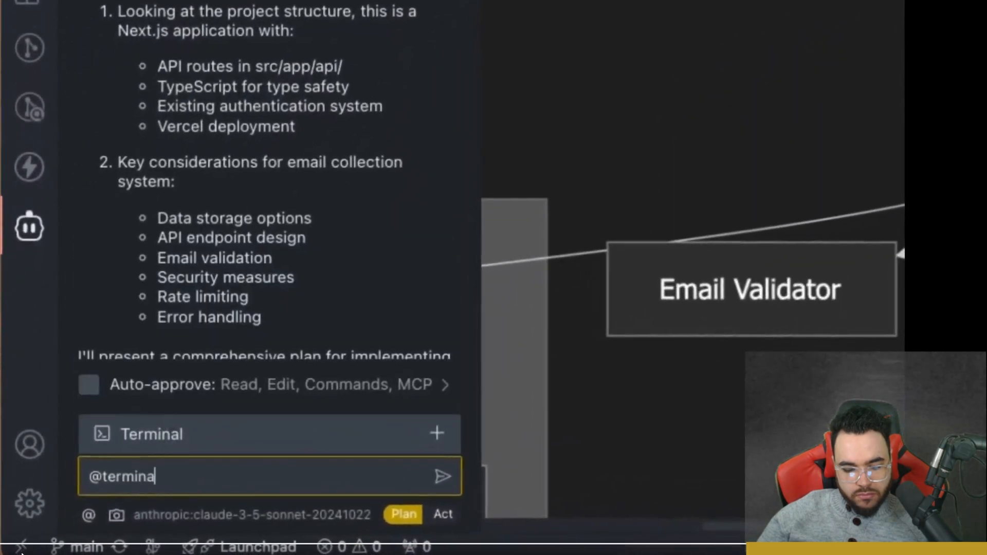
type("@git")
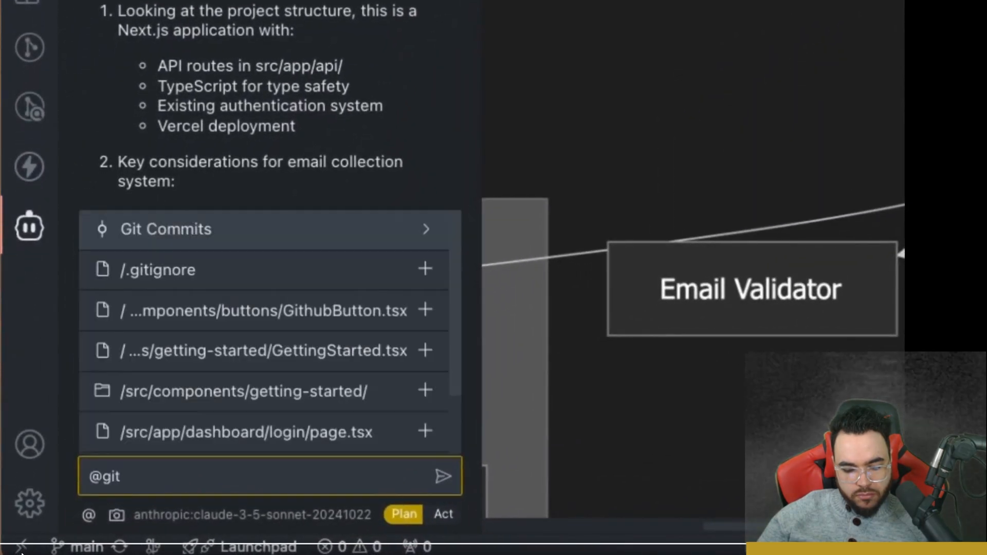
left_click(166, 229)
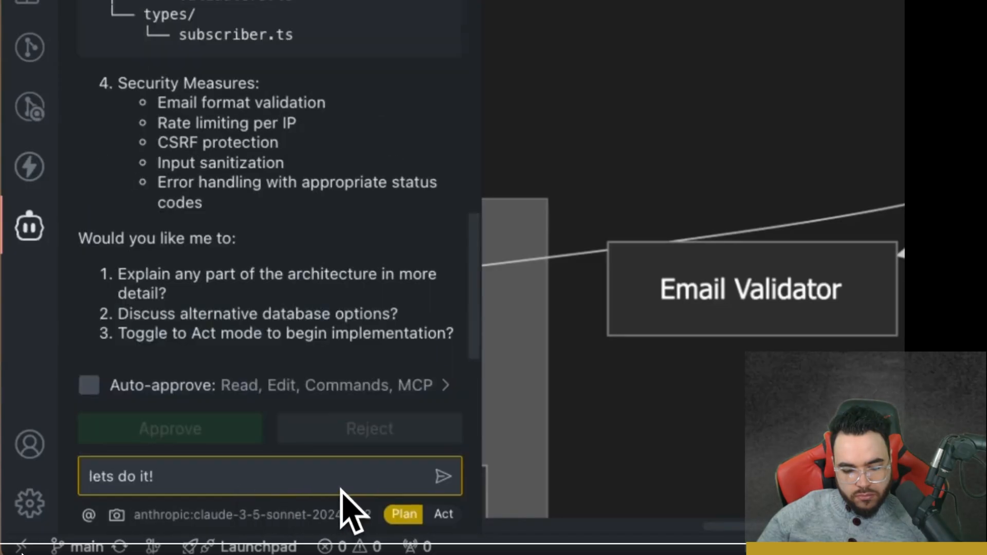
left_click(443, 514)
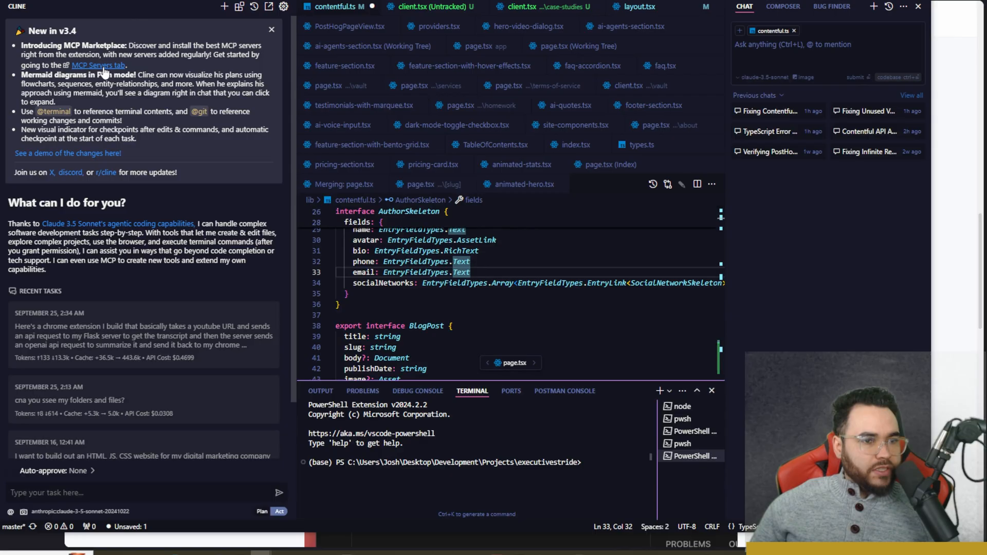
Show Cline's MCP Servers panel in Cursor on the Installed tab, which lists no servers.
left_click(98, 66)
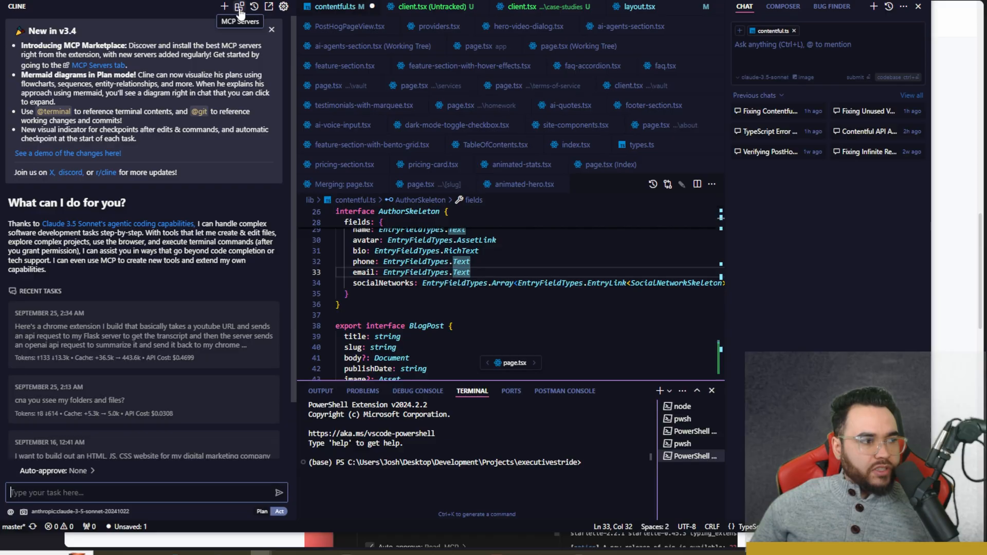
left_click(240, 7)
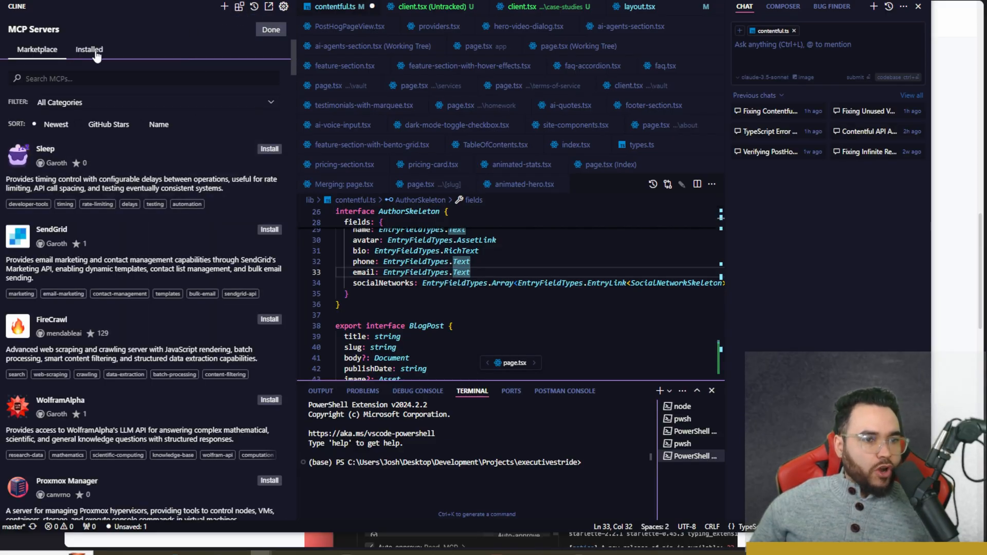
left_click(89, 50)
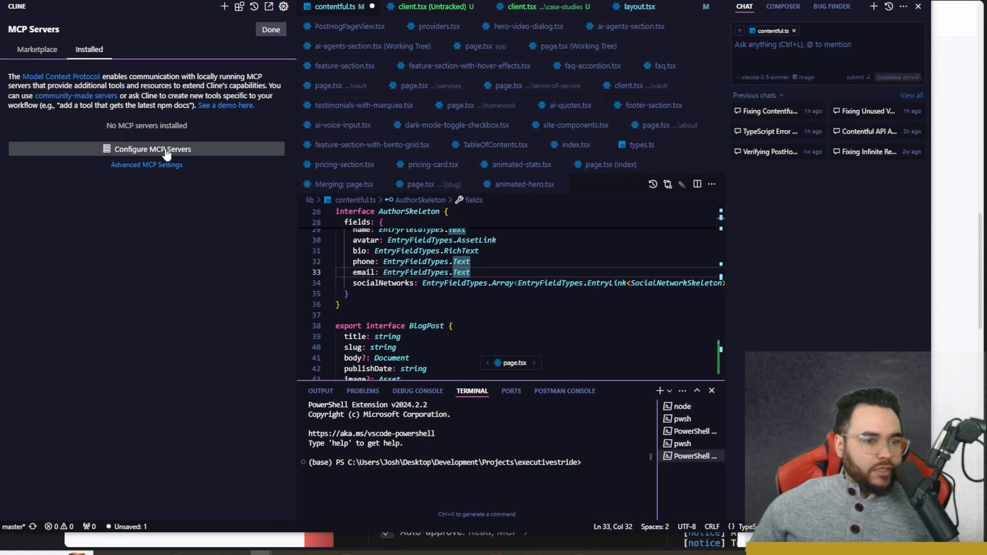
View the empty MCP settings file and MCP Mode setting, then return to the Marketplace listings.
left_click(152, 149)
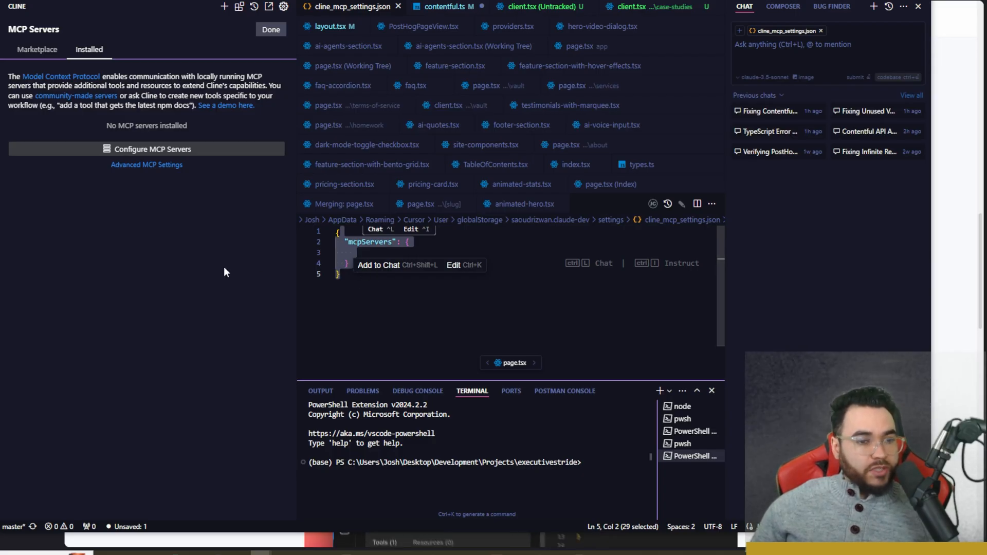
left_click(146, 164)
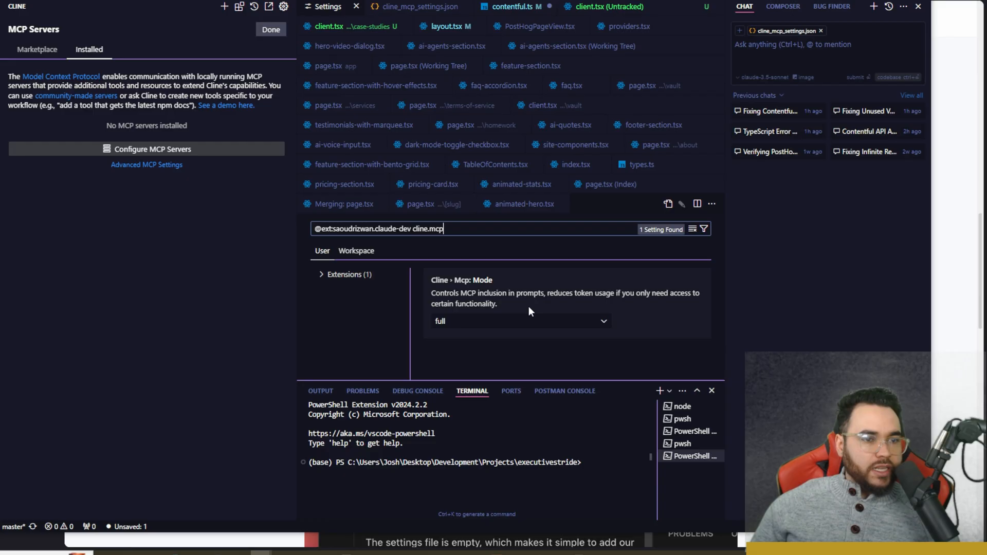
left_click(519, 321)
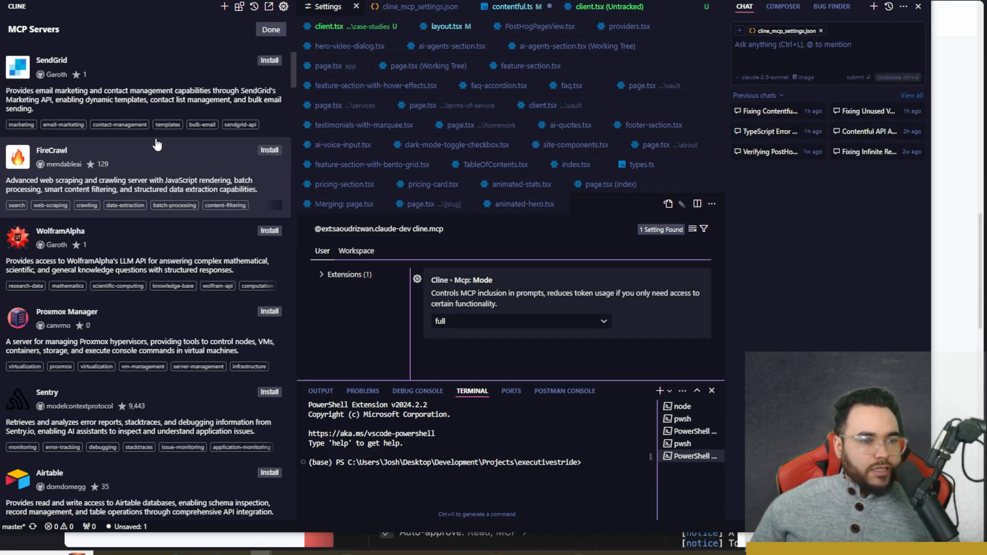
mouse_move(139, 167)
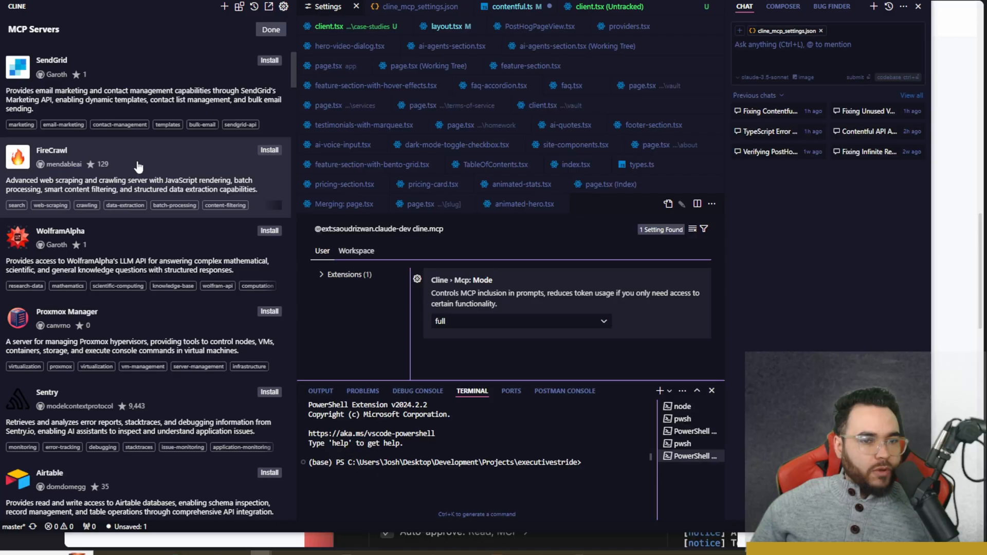
Install FireCrawl from the marketplace and run its setup command, leaving airtable-mcp-server configured.
left_click(268, 150)
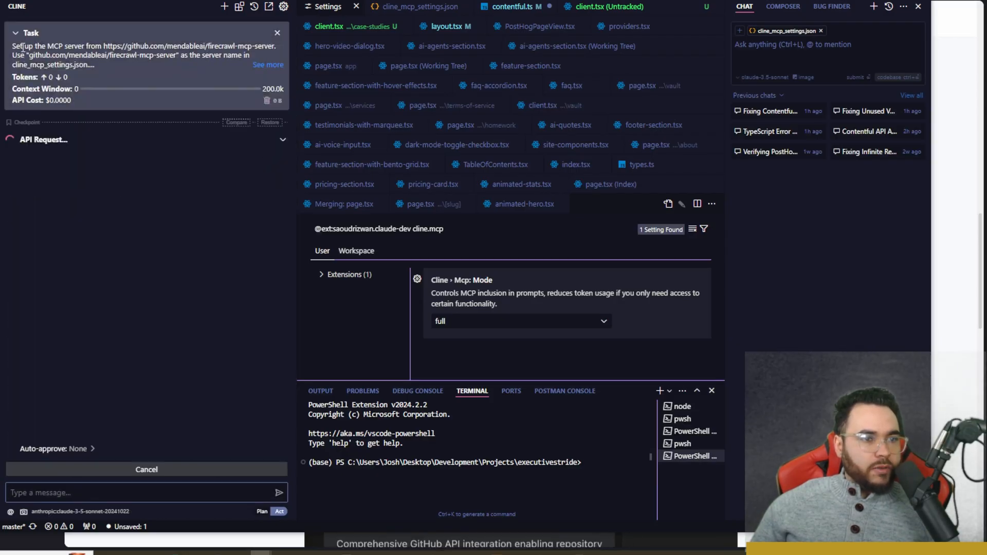
double_click(44, 46)
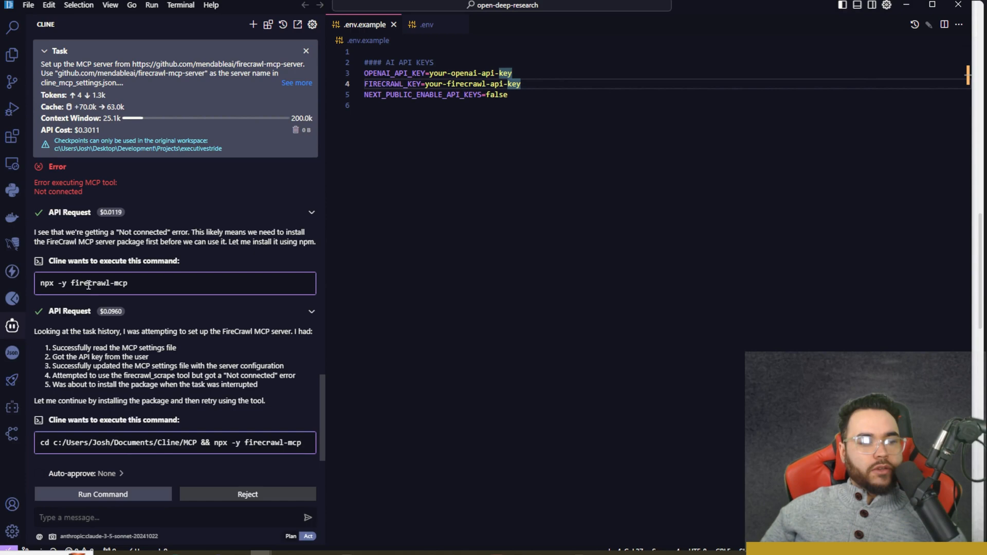
left_click(103, 494)
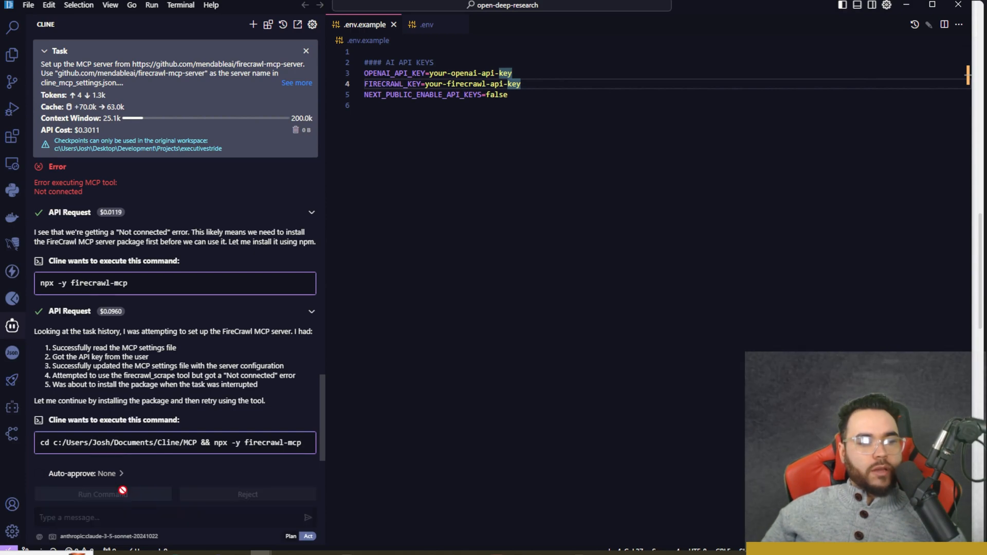
left_click(103, 494)
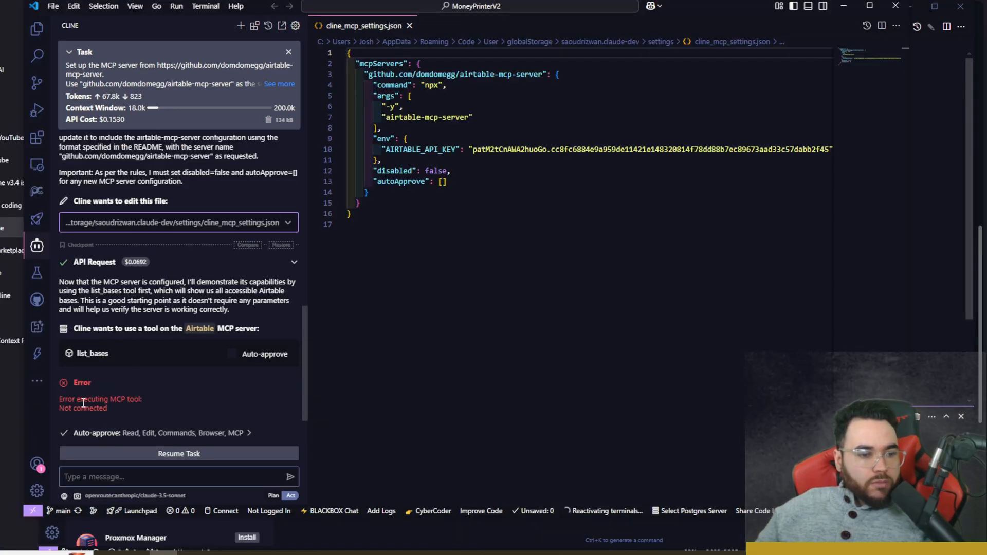
Highlight the Airtable MCP not-connected error message in the Cline chat.
left_click_drag(71, 399, 126, 399)
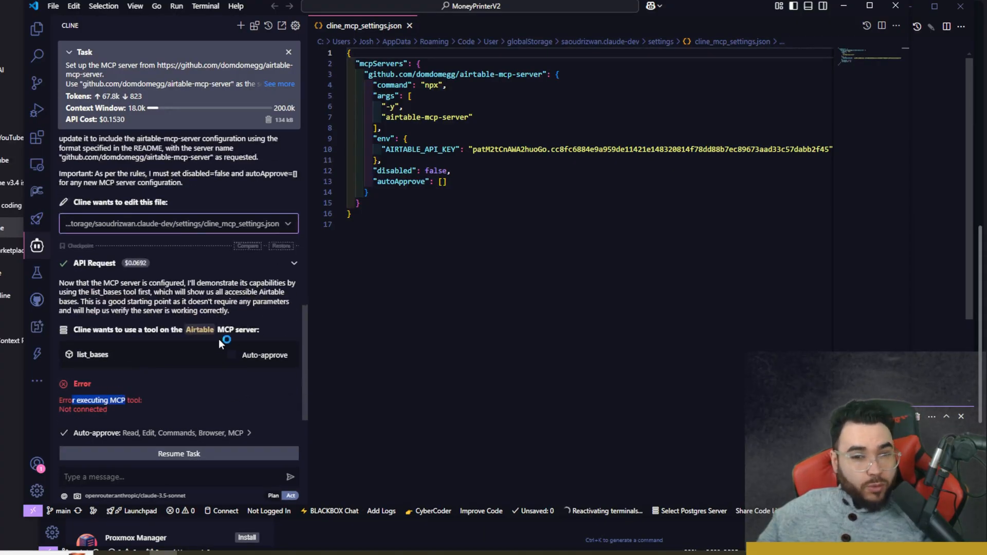
mouse_move(176, 403)
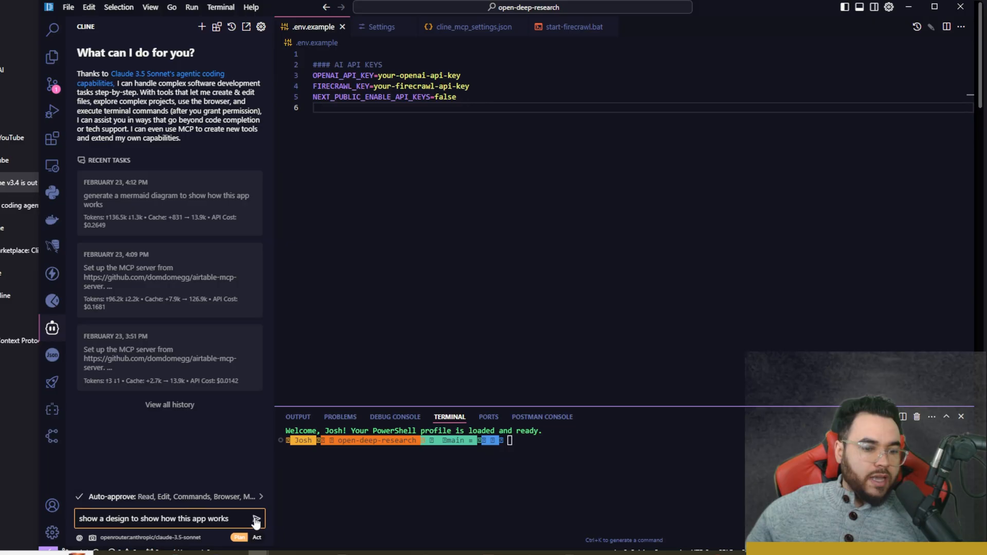
left_click(256, 518)
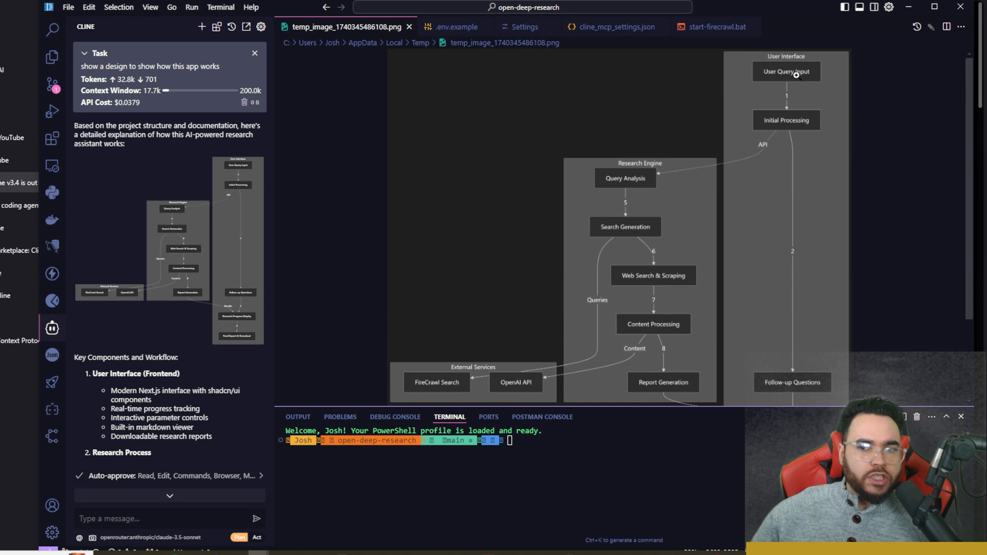
mouse_move(779, 142)
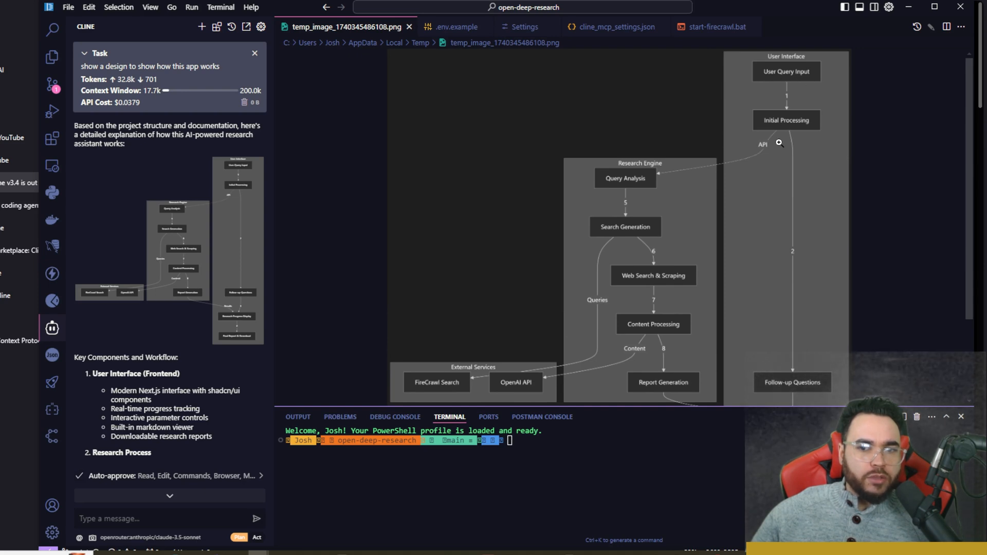
scroll("down", 3)
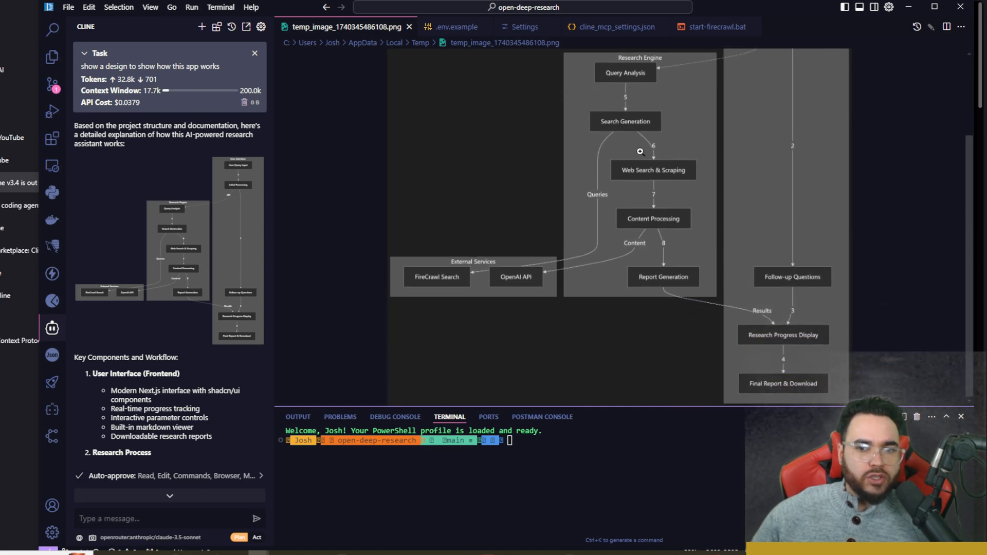
mouse_move(560, 272)
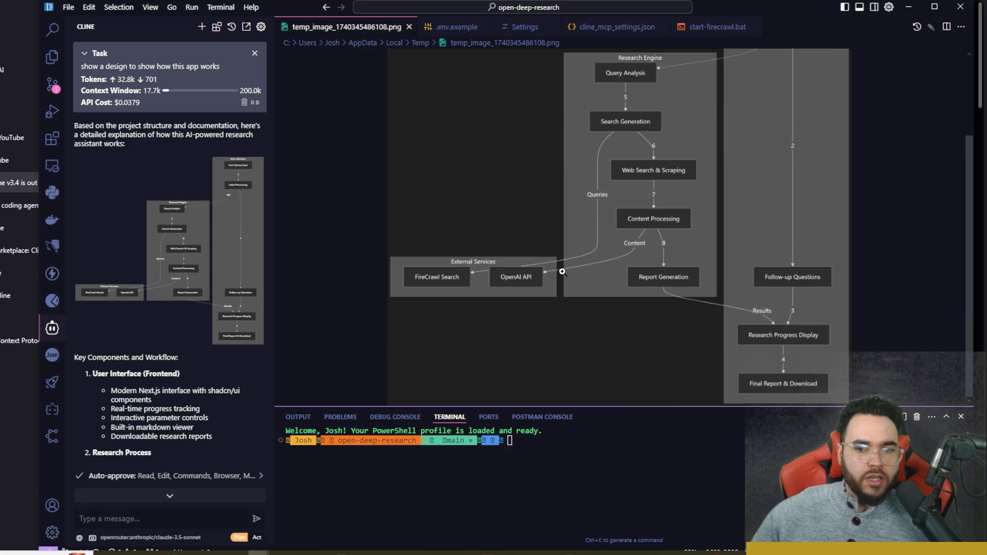
mouse_move(794, 345)
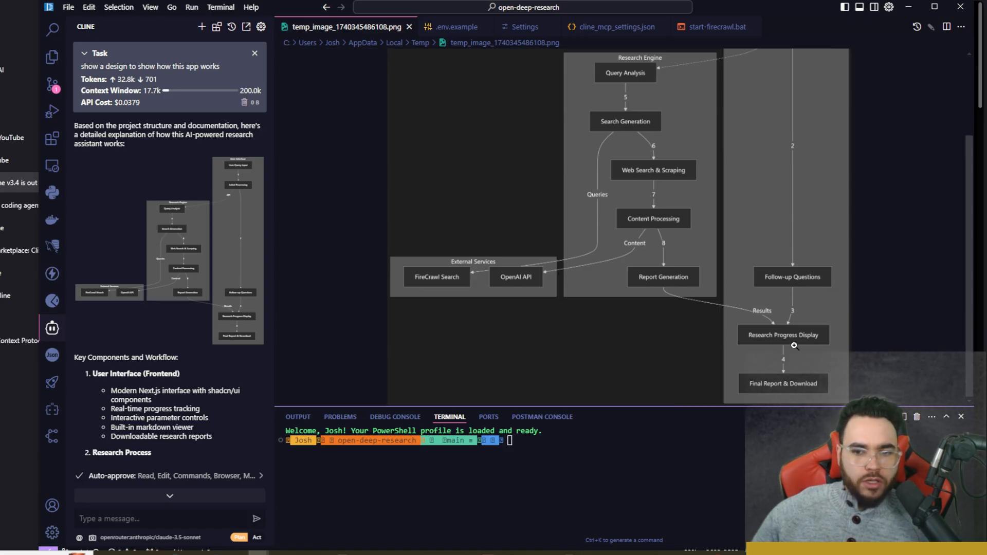
mouse_move(650, 314)
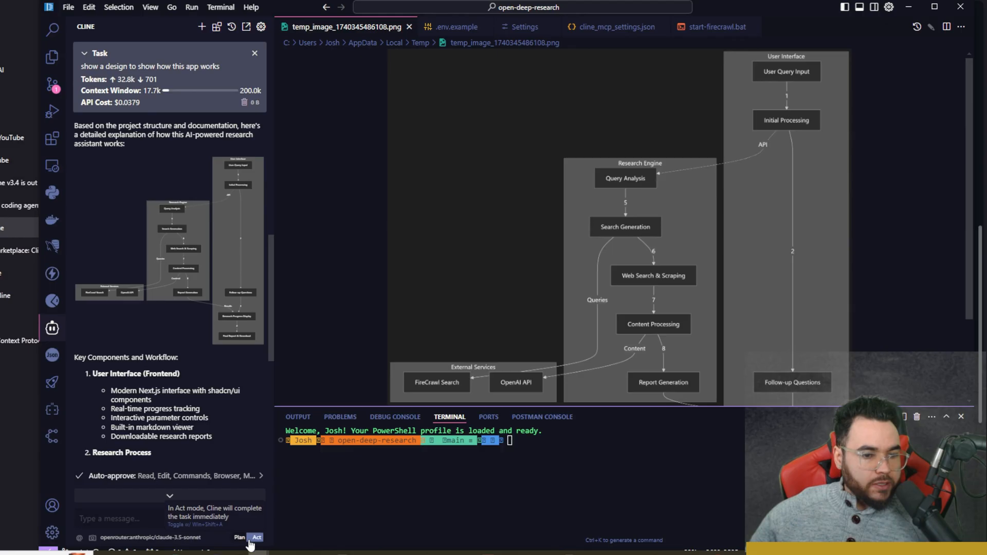
left_click(256, 538)
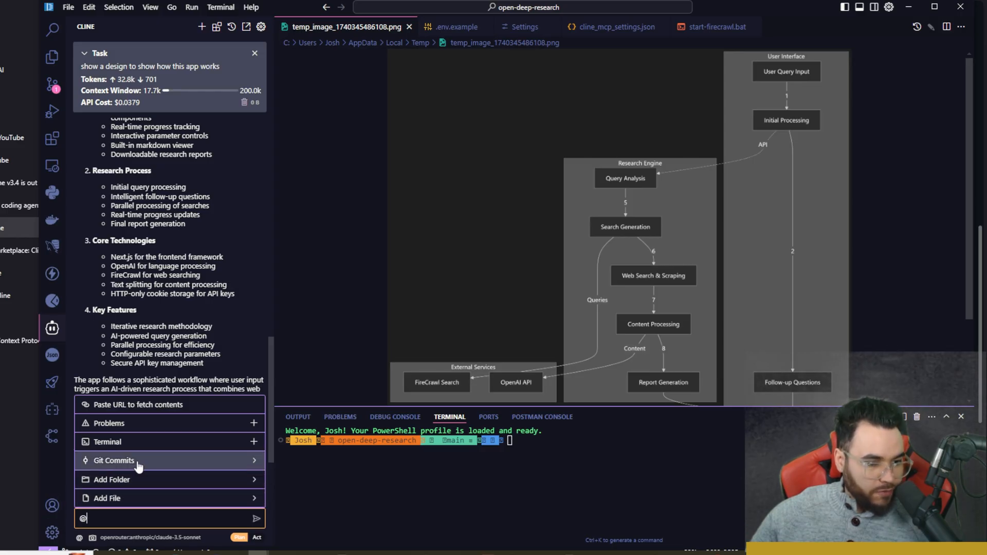
left_click(115, 461)
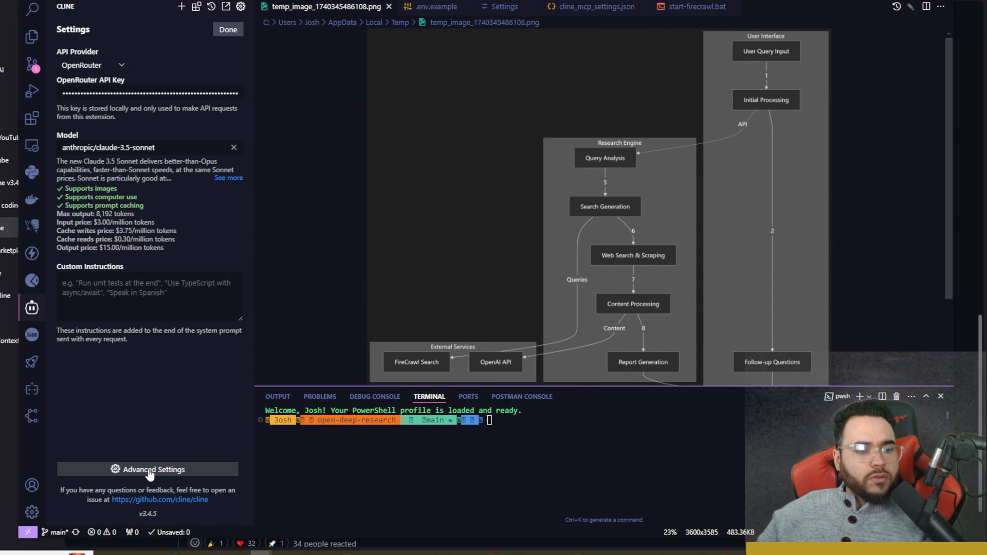
Show Cline's extension settings page via Advanced Settings, listing MCP mode, Marketplace toggle and o3-mini effort.
left_click(503, 8)
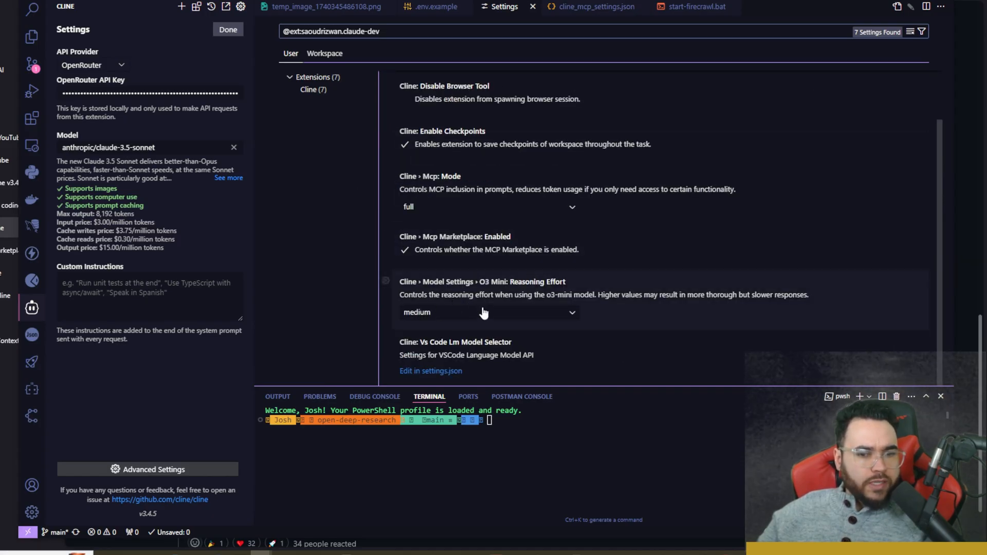
mouse_move(532, 287)
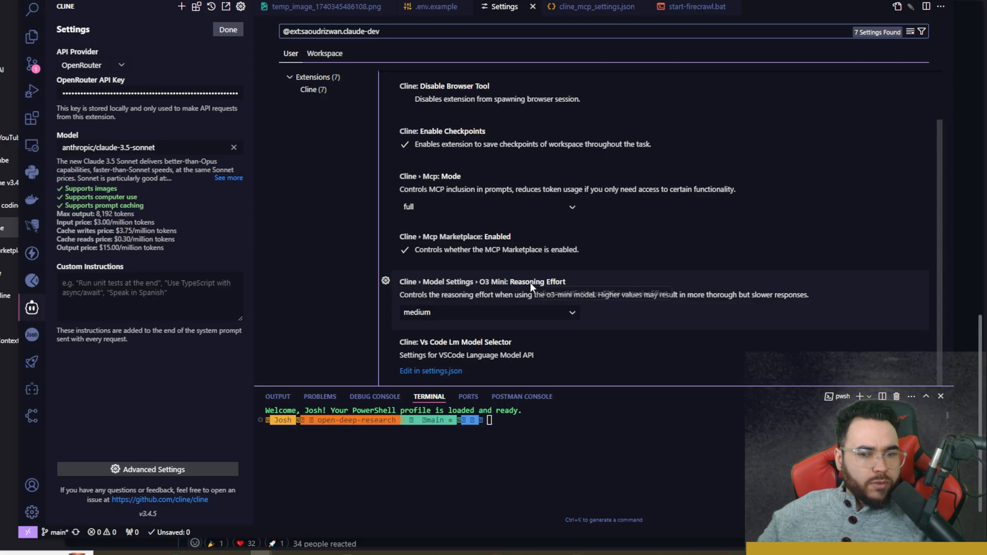
left_click(487, 313)
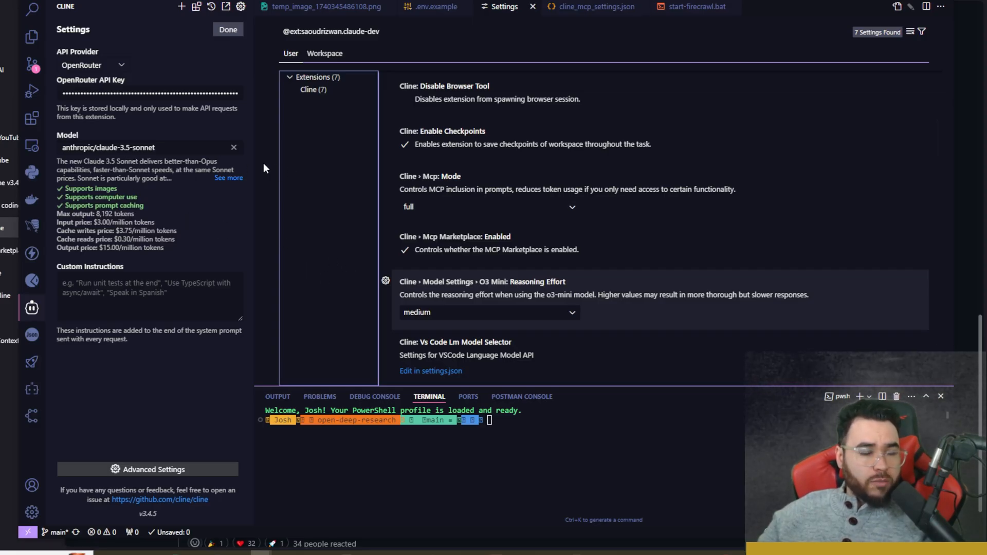
mouse_move(183, 137)
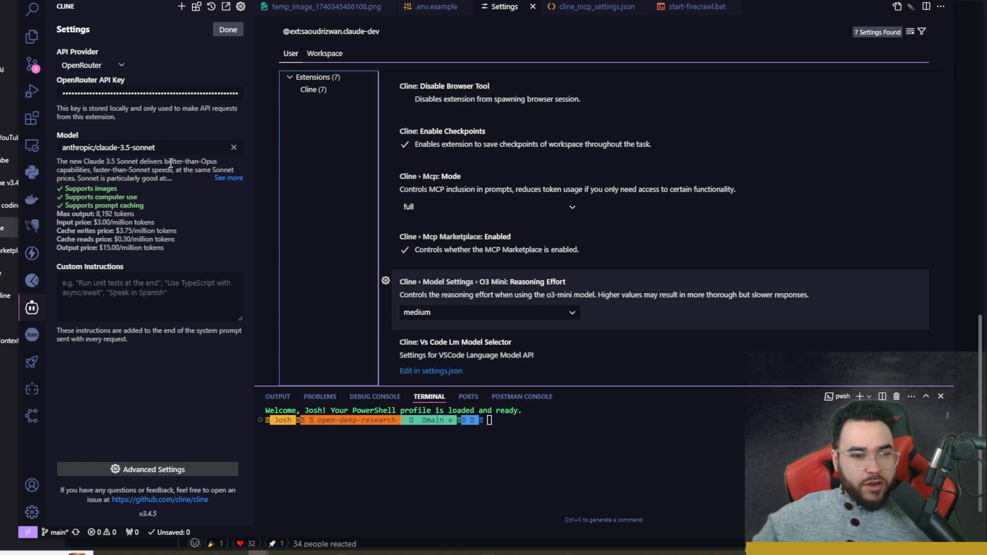
mouse_move(164, 212)
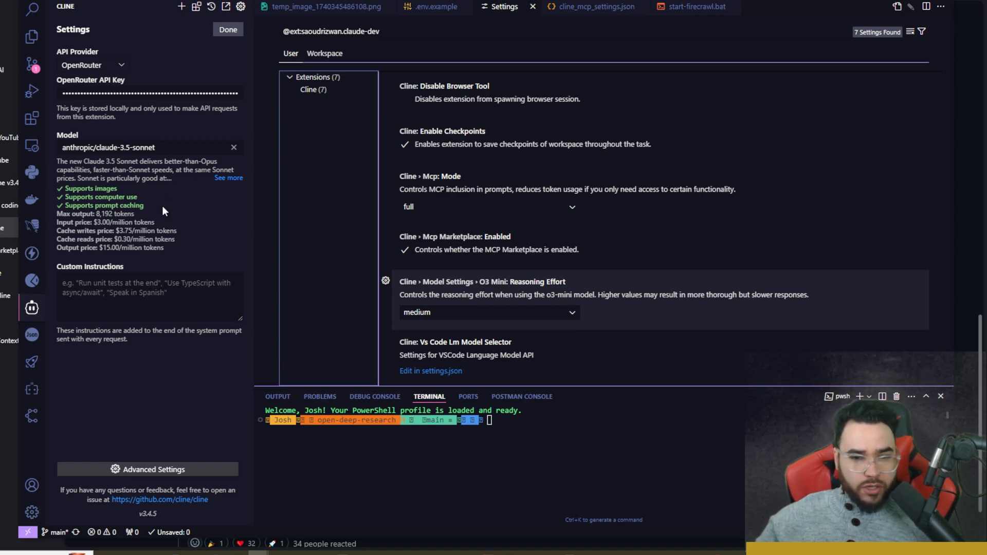
mouse_move(175, 225)
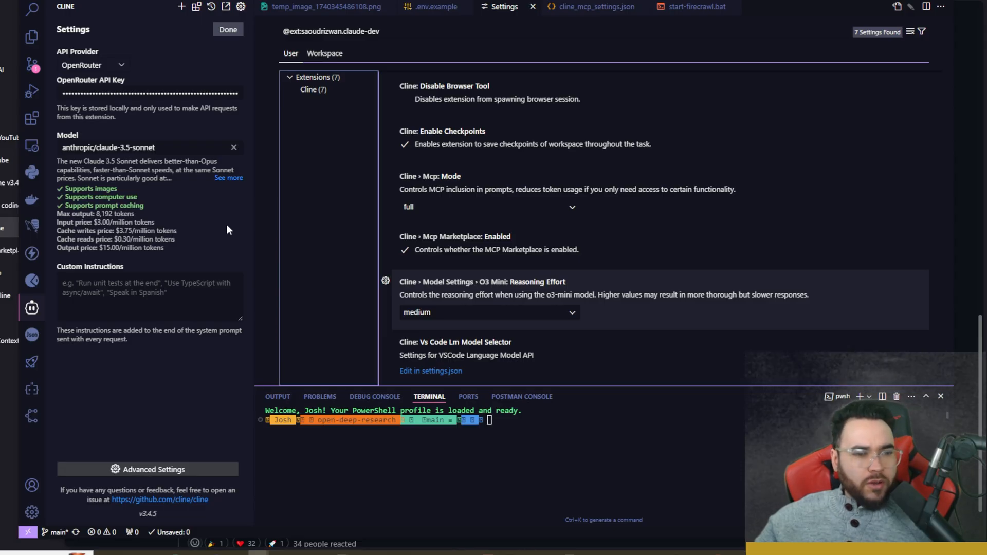
mouse_move(355, 256)
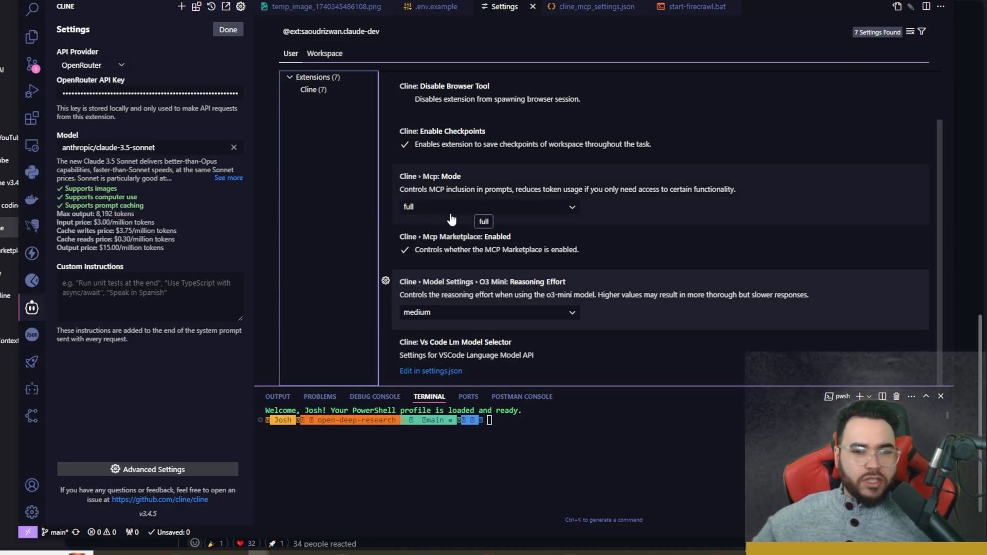
mouse_move(383, 225)
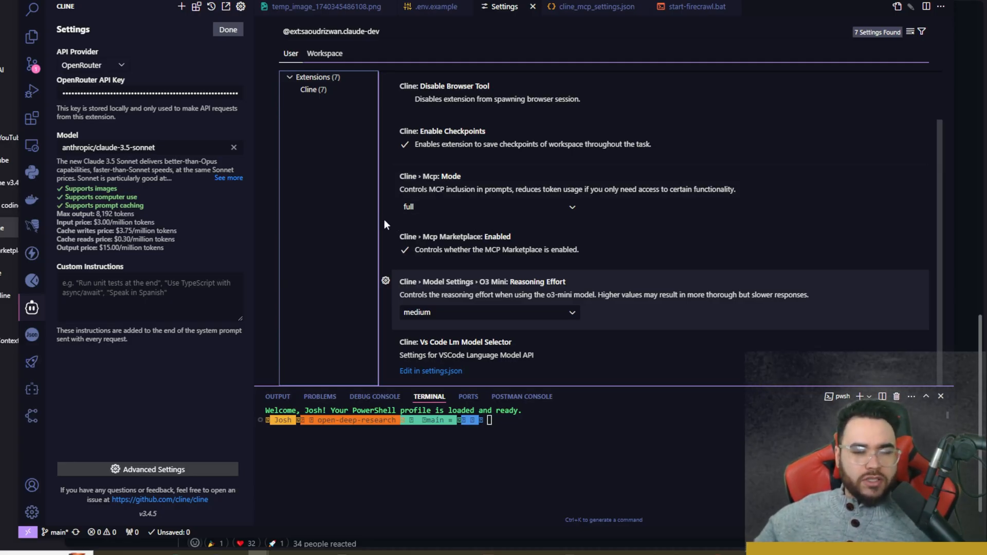
mouse_move(387, 220)
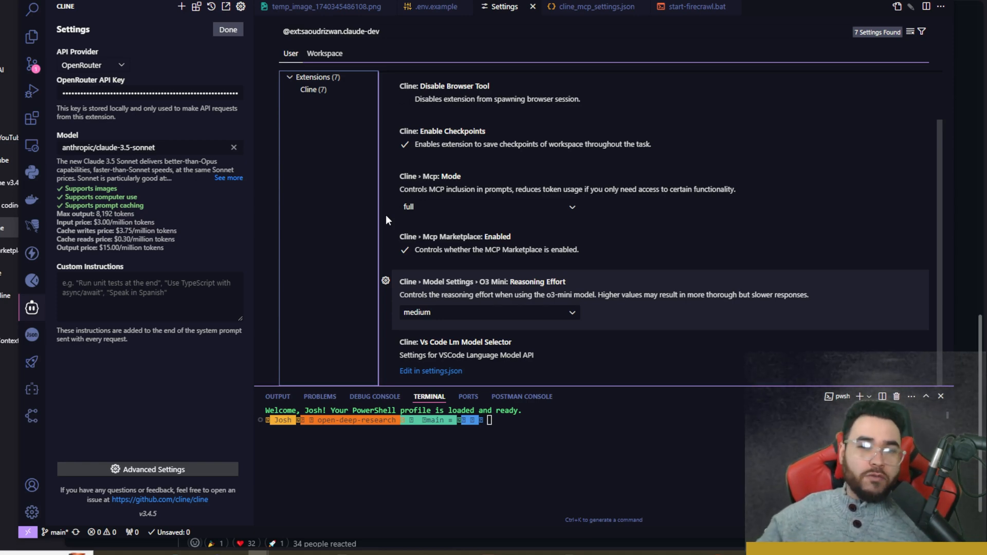
mouse_move(441, 236)
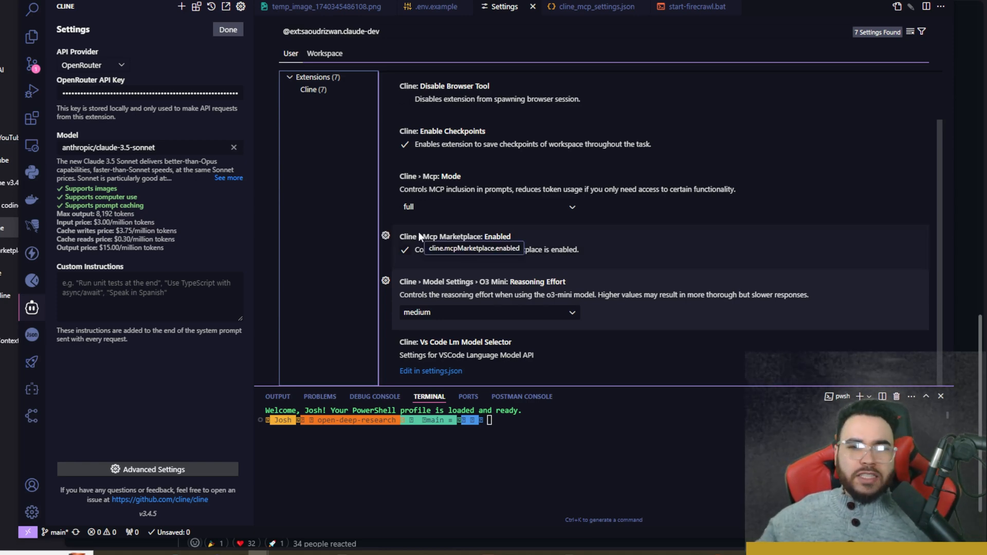